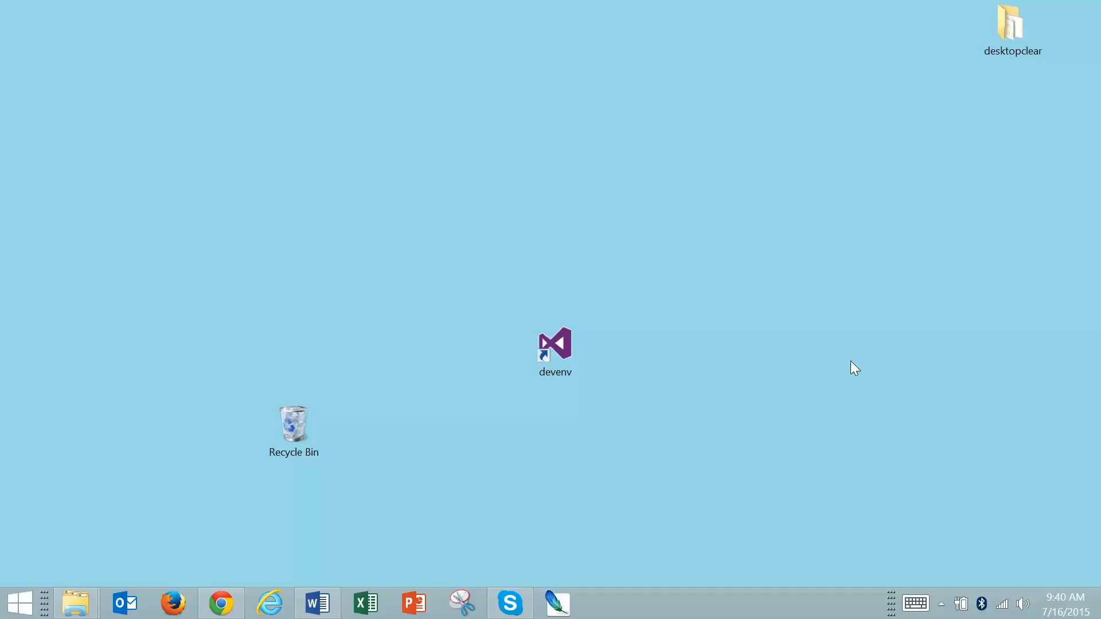
mouse_move(834, 353)
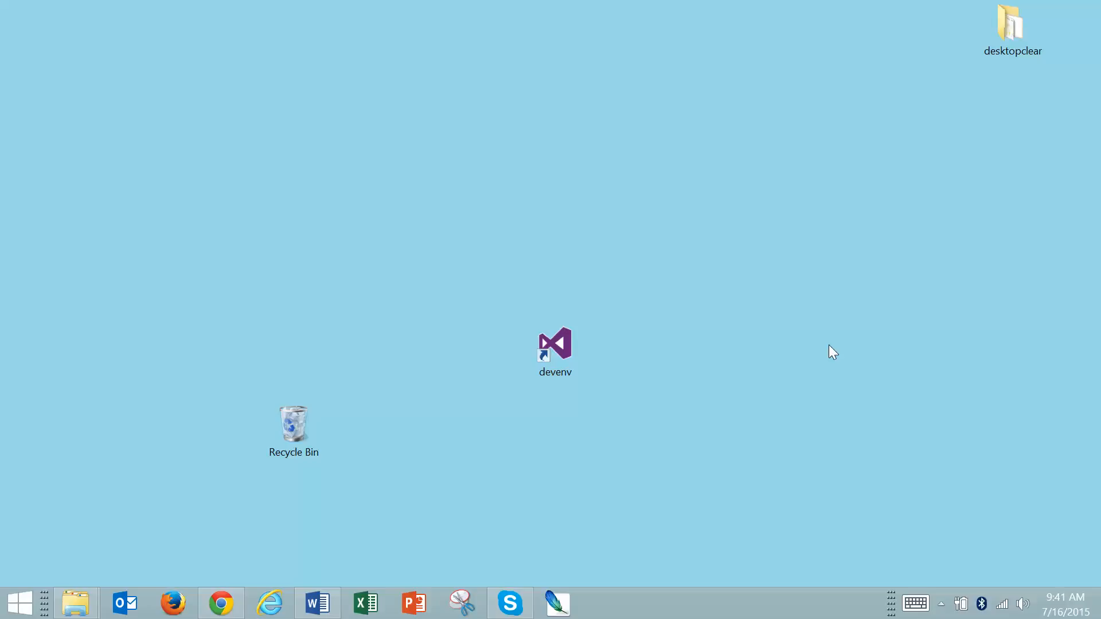
mouse_move(811, 430)
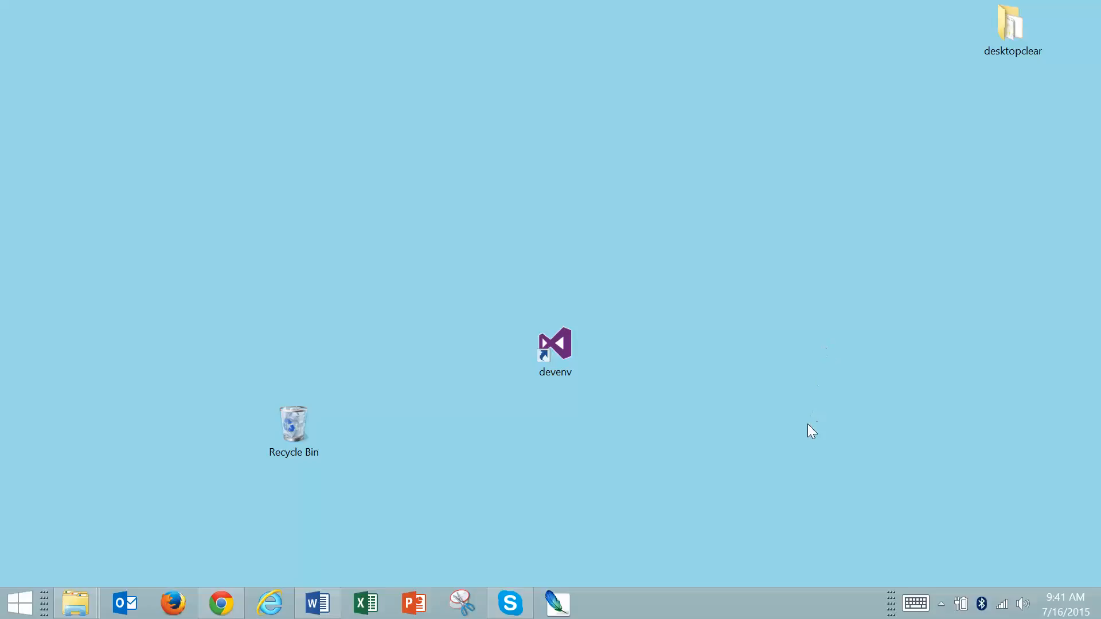
mouse_move(550, 400)
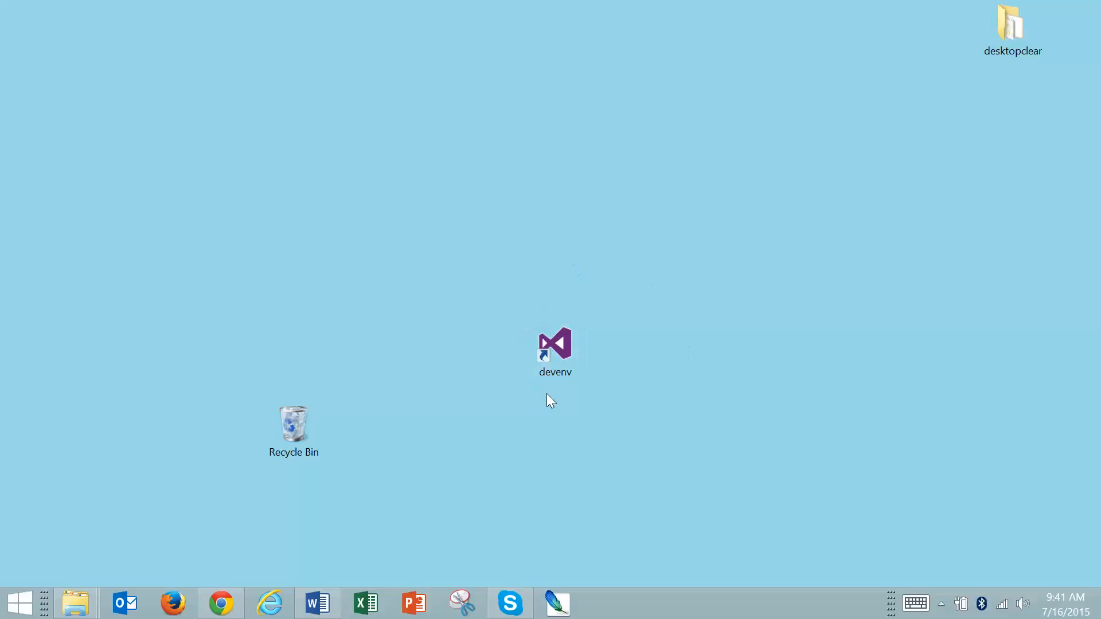
mouse_move(798, 356)
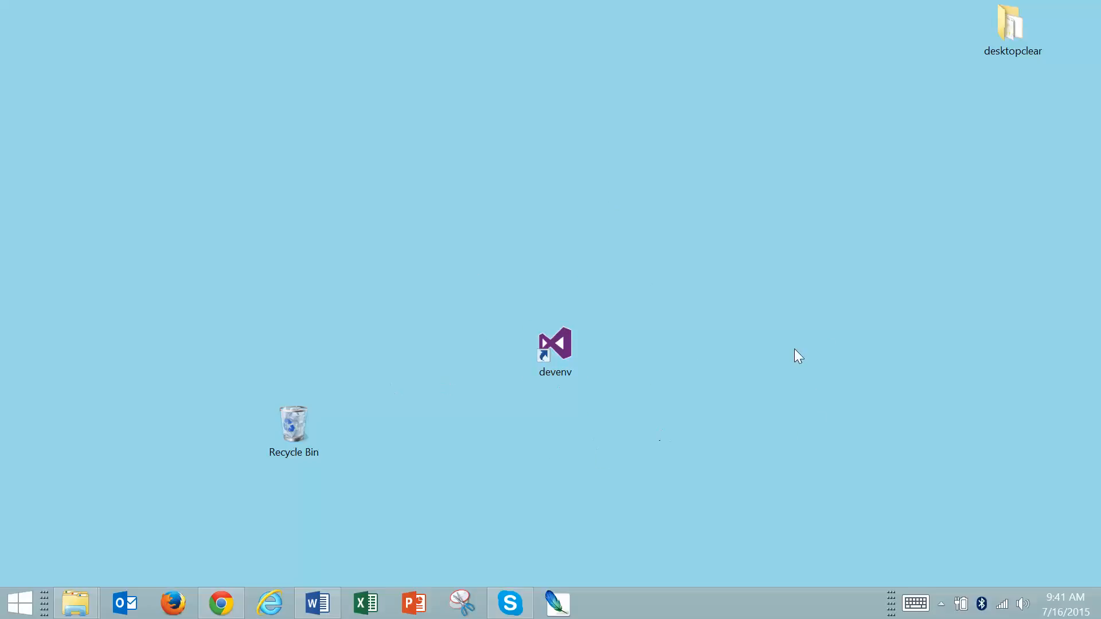
mouse_move(764, 414)
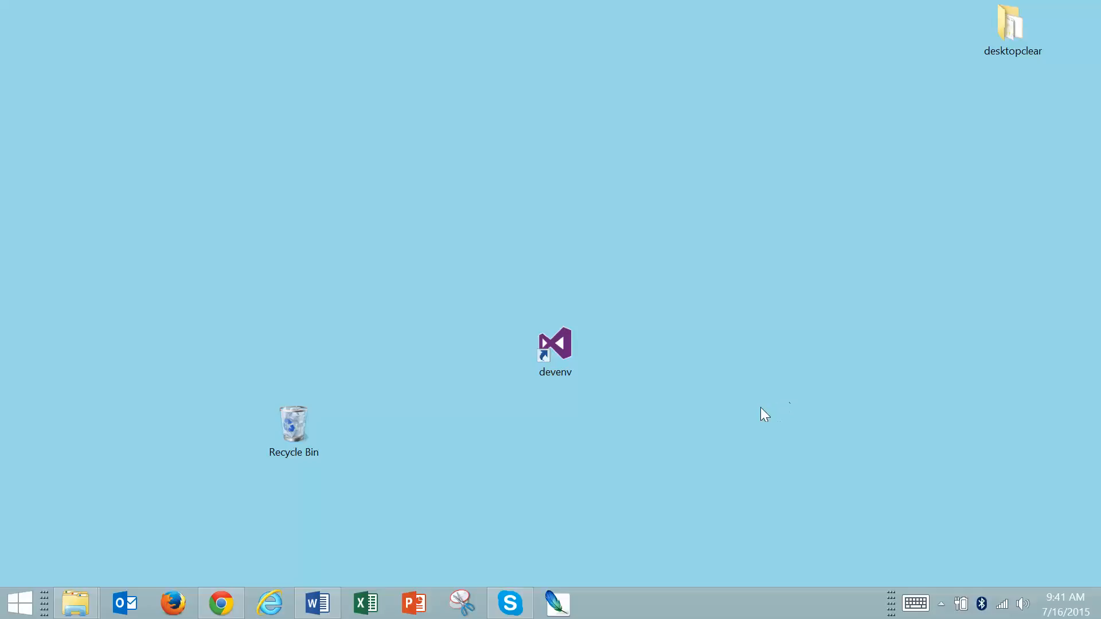
mouse_move(764, 414)
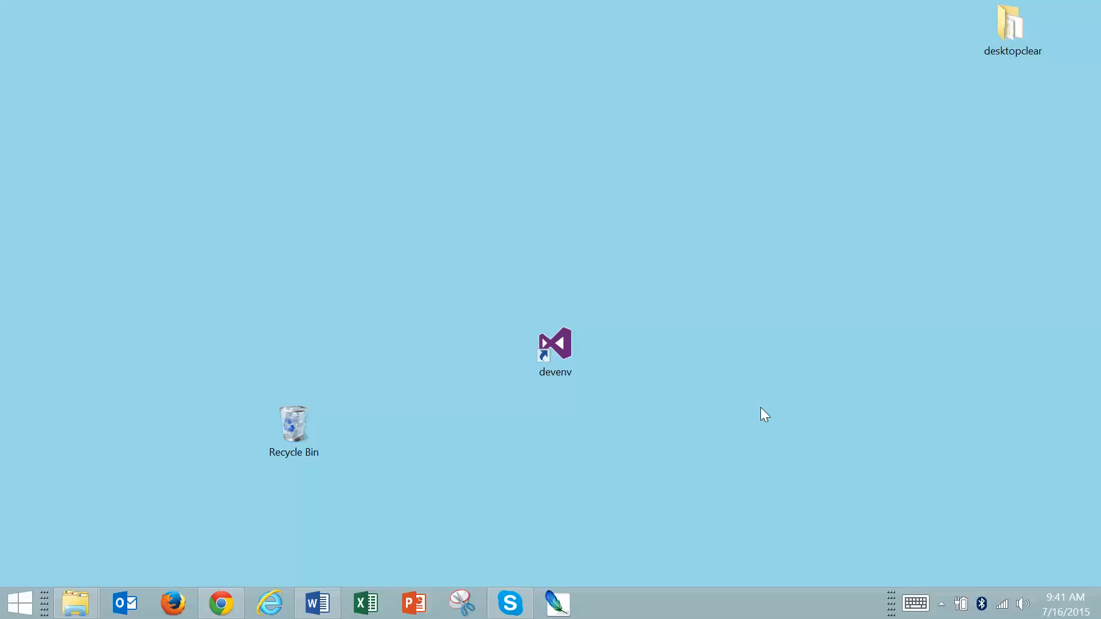
mouse_move(559, 397)
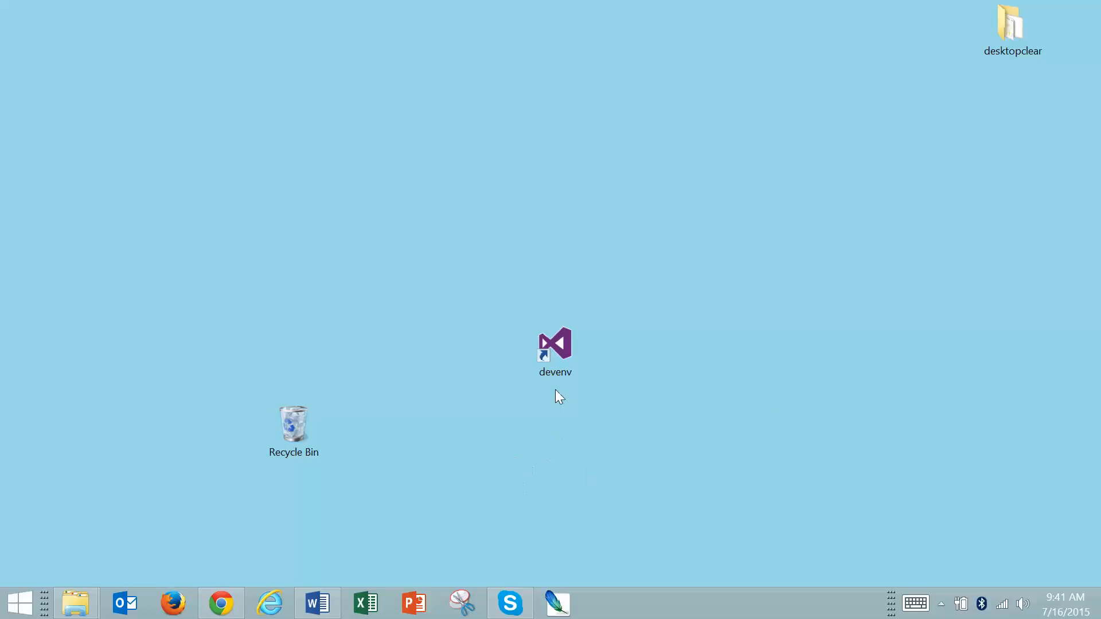
Rename the devenv desktop shortcut to 'Visual Basic'.
right_click(554, 345)
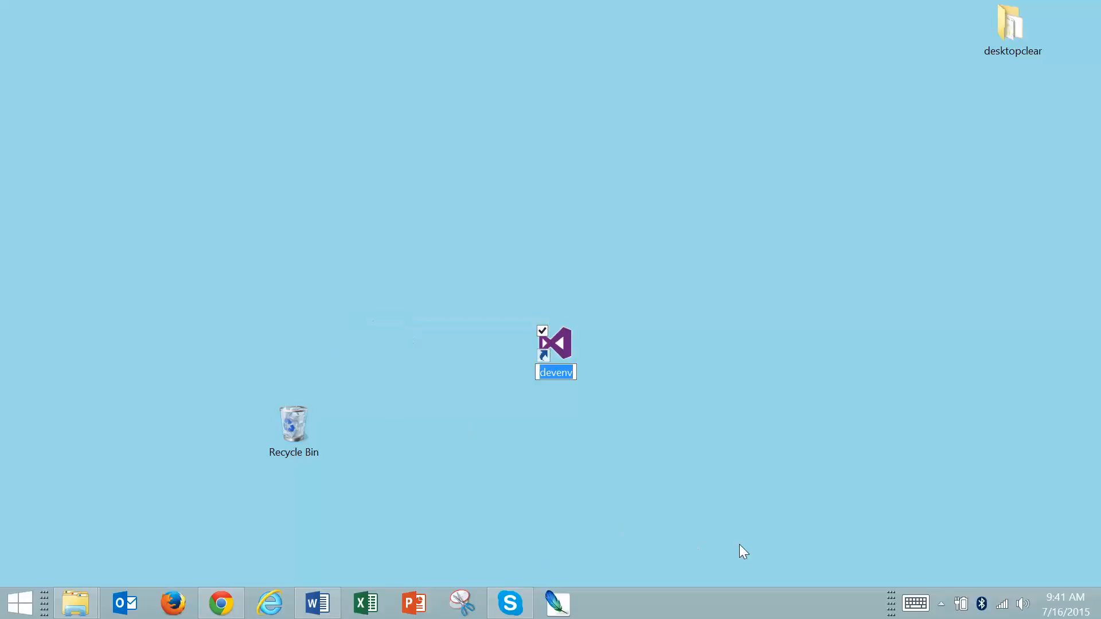
type("Visual Basic")
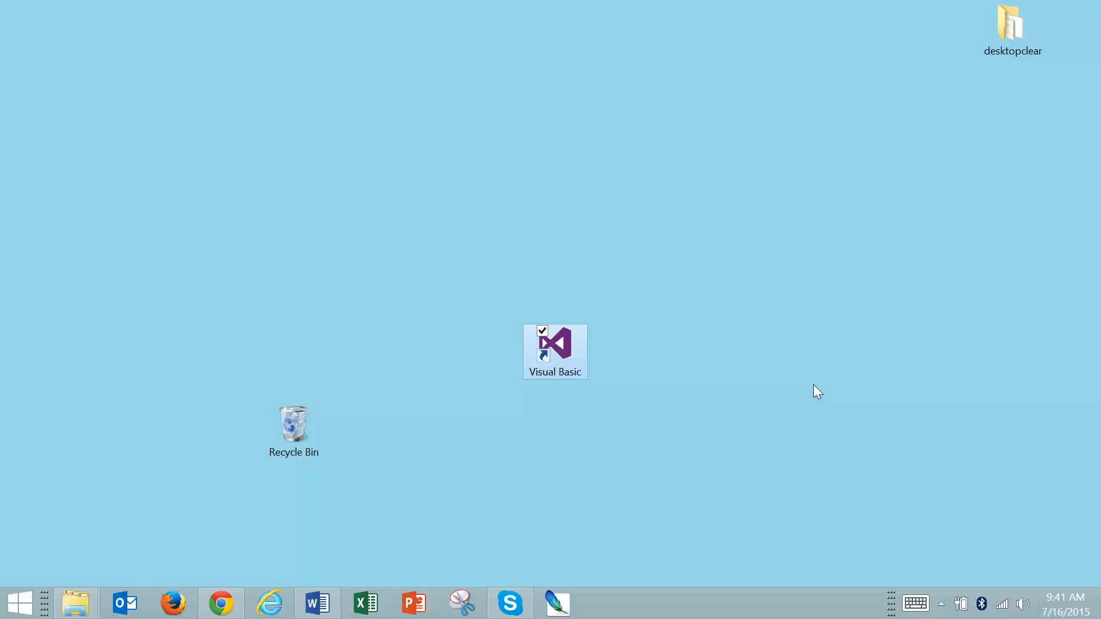
mouse_move(761, 352)
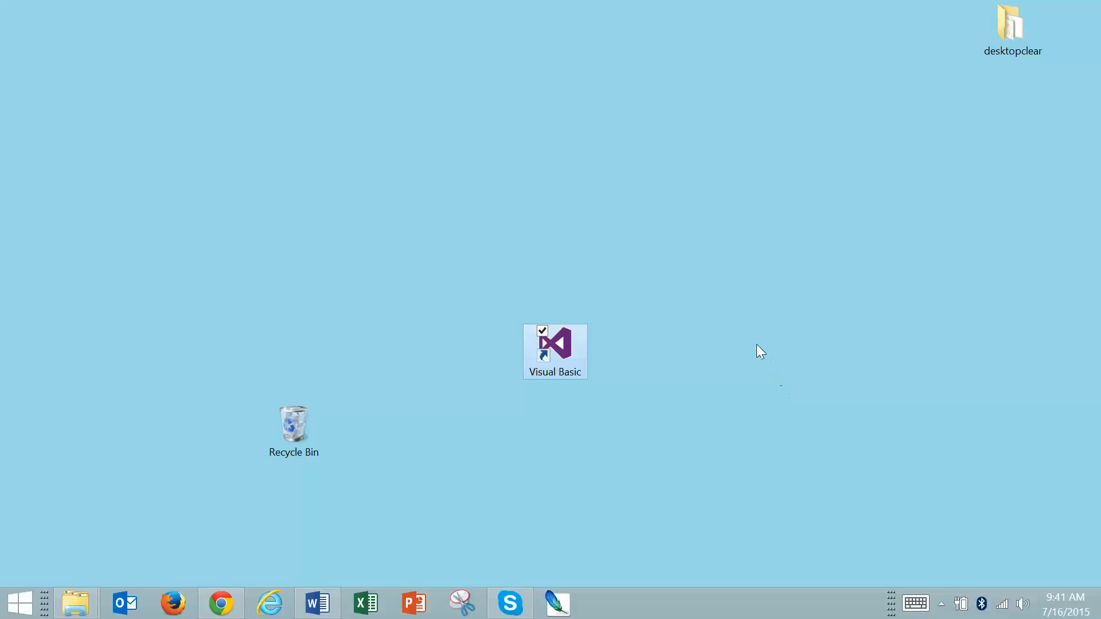
mouse_move(407, 298)
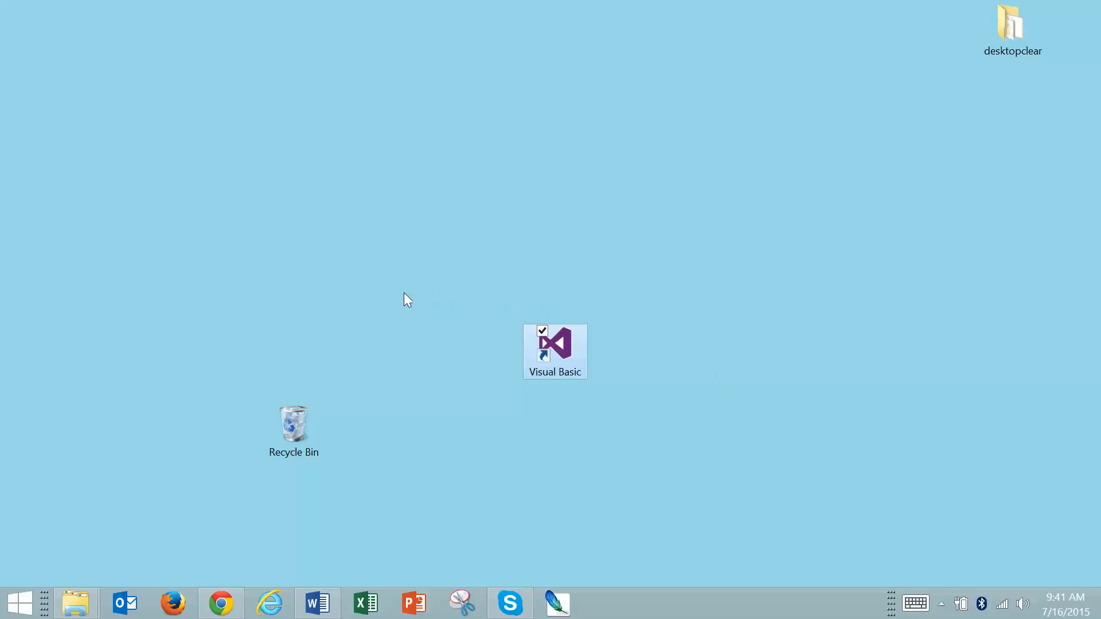
Create a desktop folder named 'Visual Basic Class Projects' next to the shortcut.
right_click(407, 294)
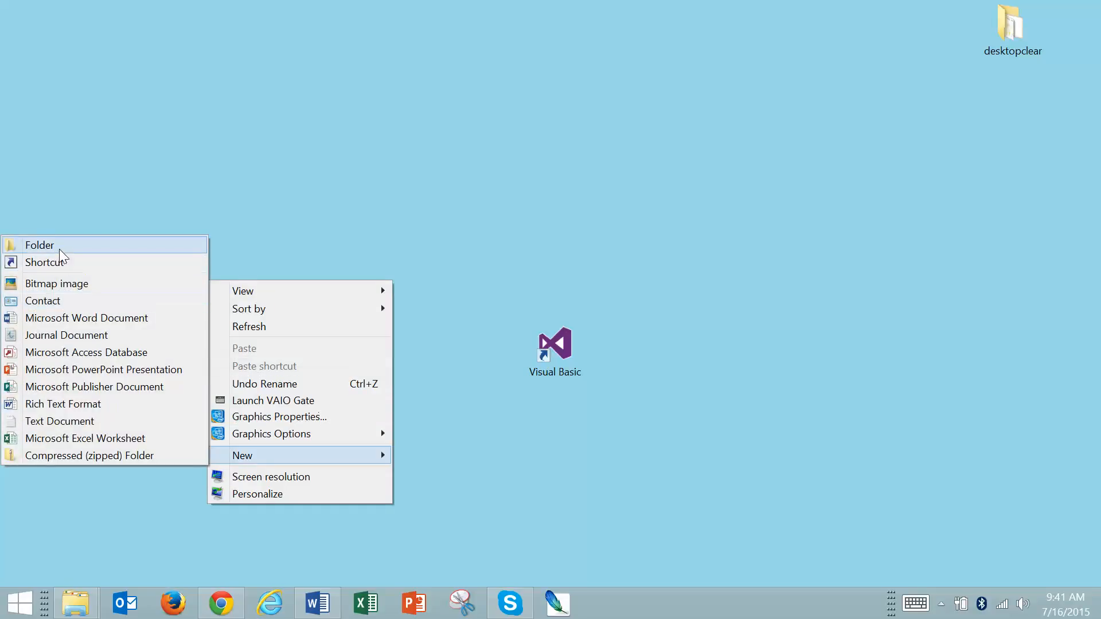
left_click(39, 246)
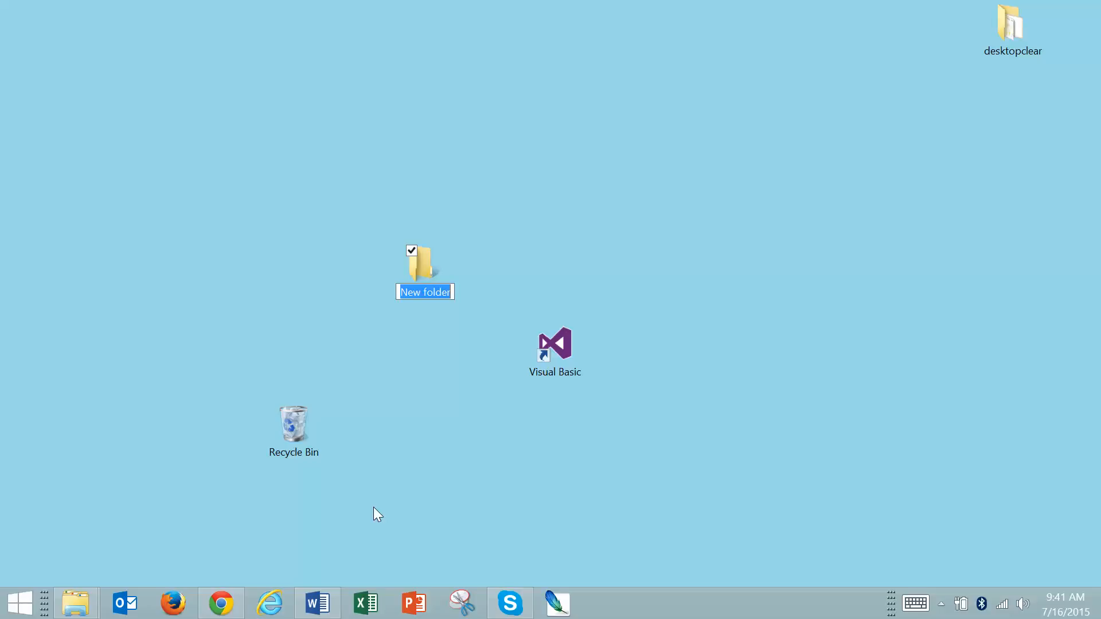
type("Visual Basic Cla")
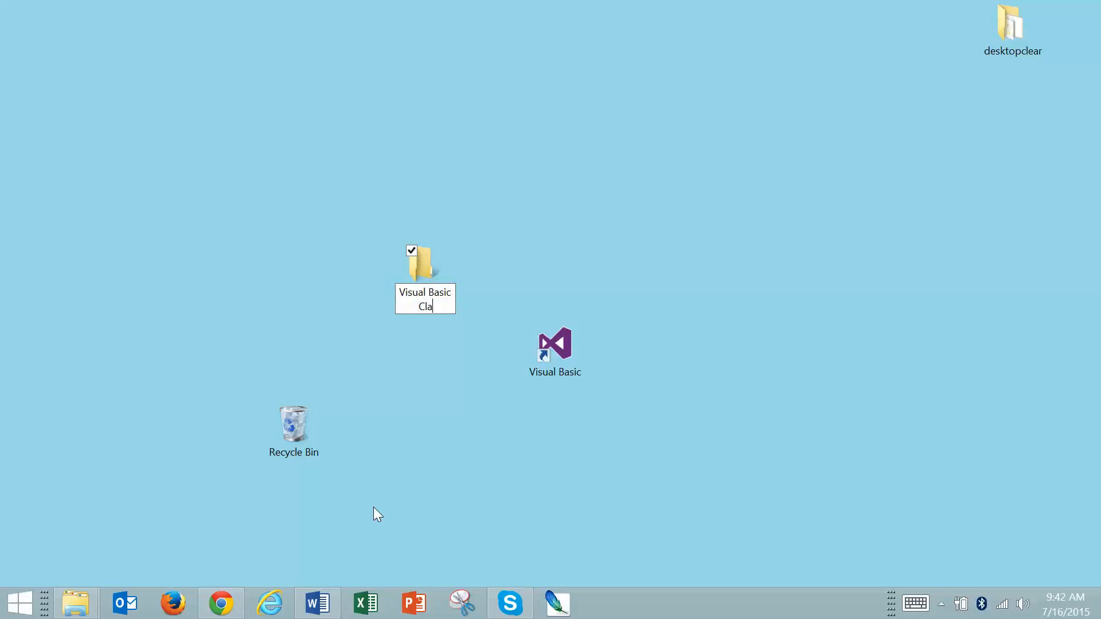
type("ss Projects")
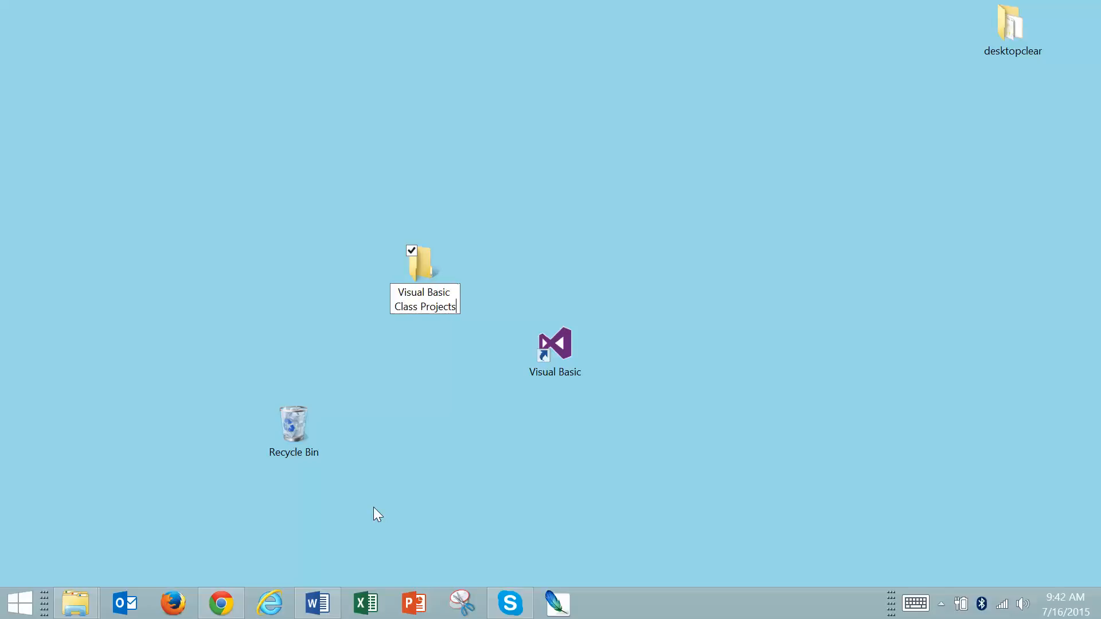
mouse_move(774, 304)
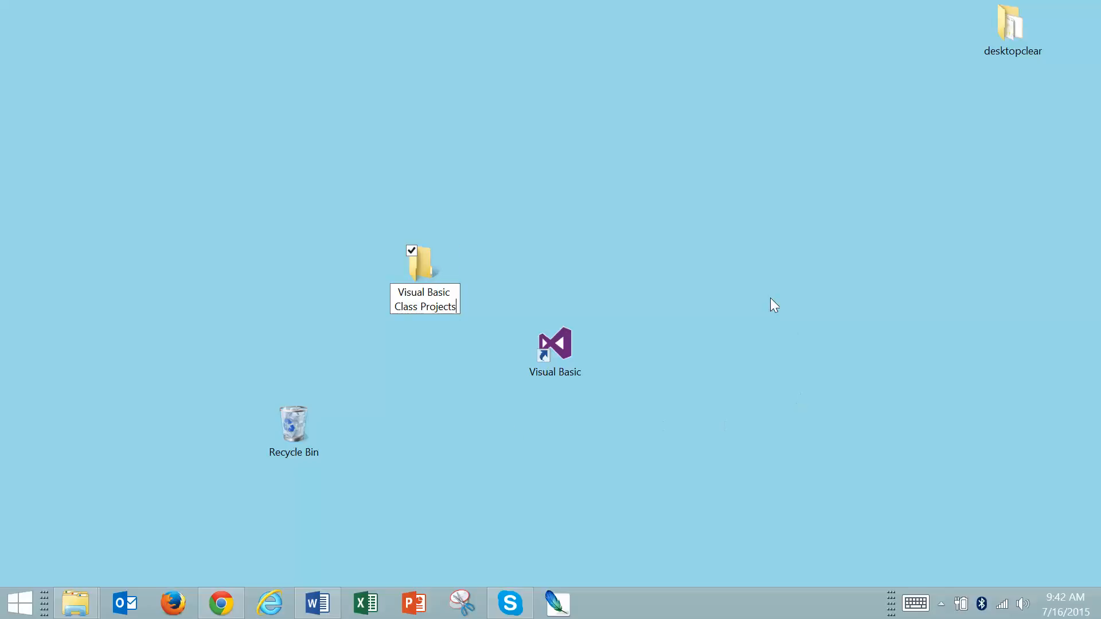
left_click(607, 435)
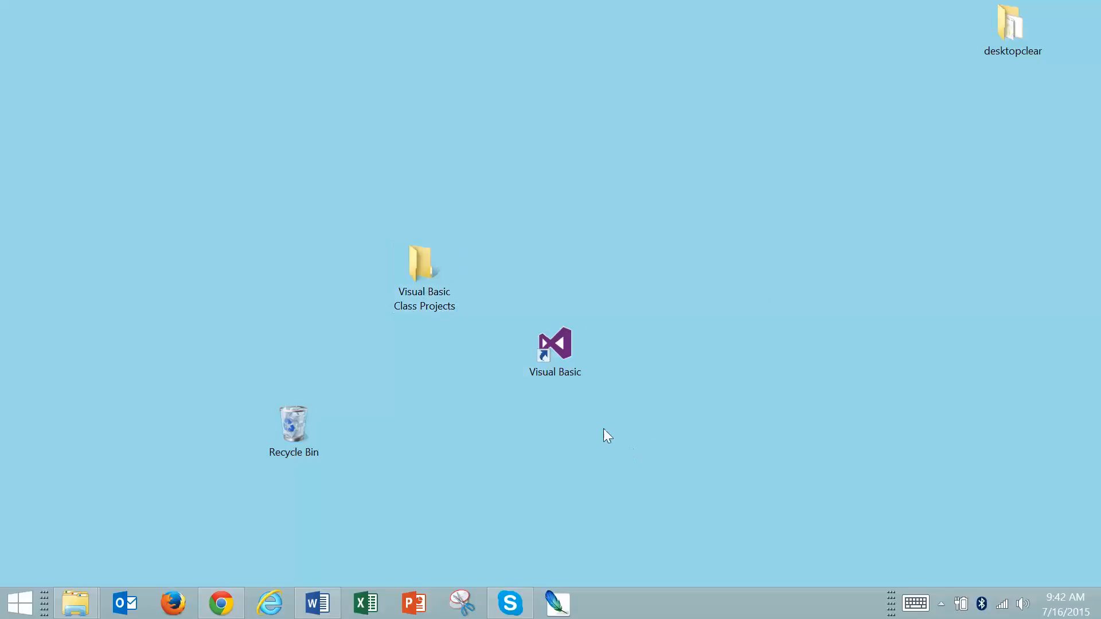
Launch Visual Studio from the Visual Basic shortcut and start a New Project from the Start Page.
double_click(555, 346)
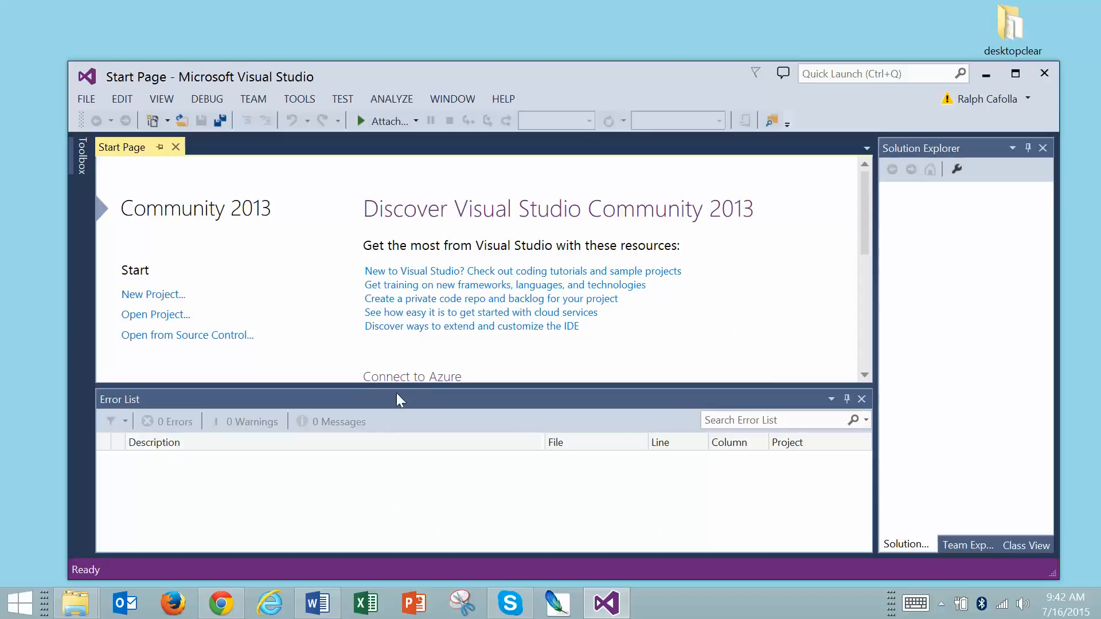
mouse_move(324, 450)
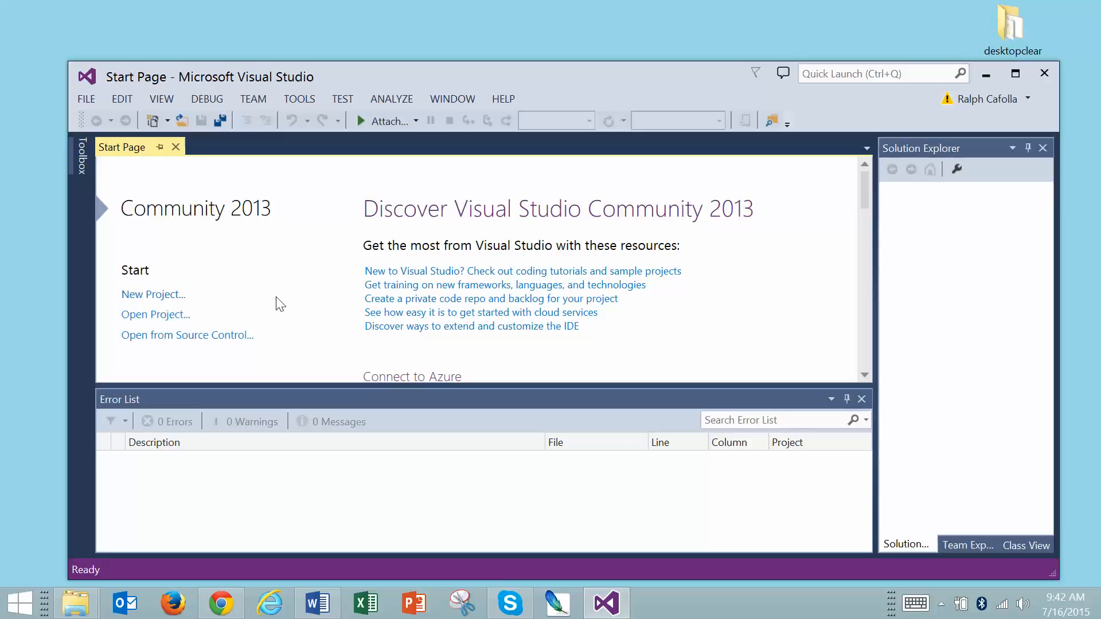
mouse_move(336, 285)
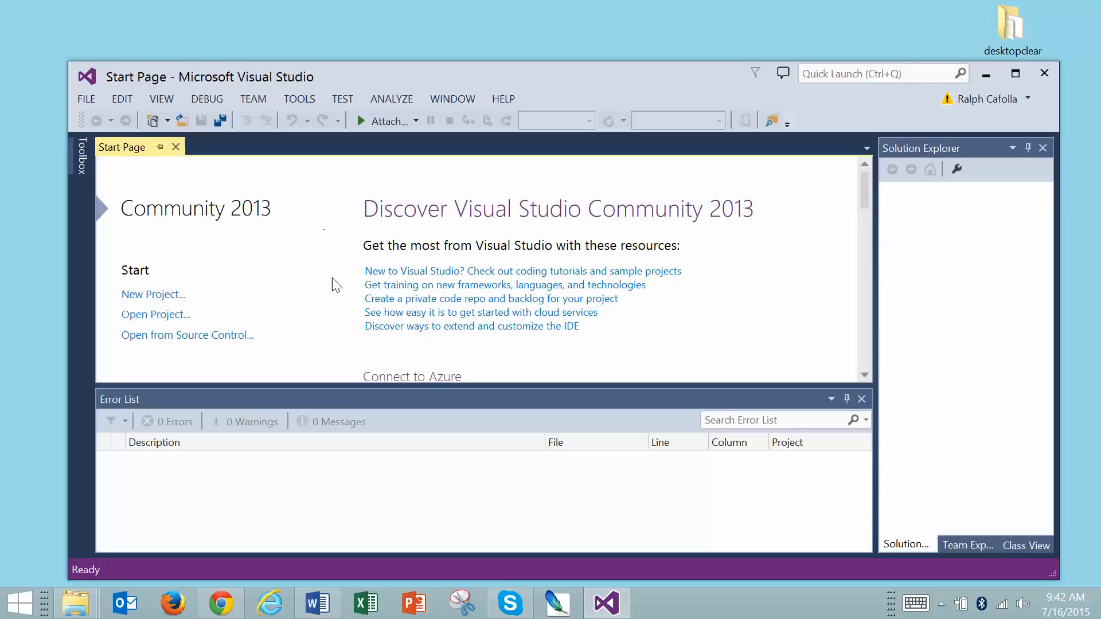
mouse_move(264, 295)
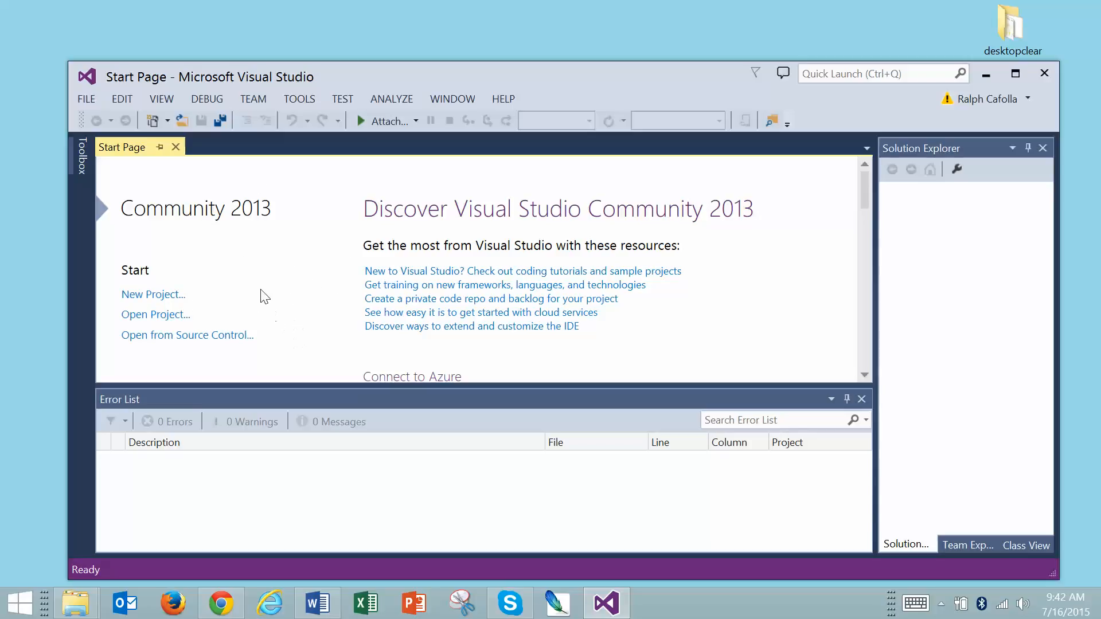
mouse_move(301, 258)
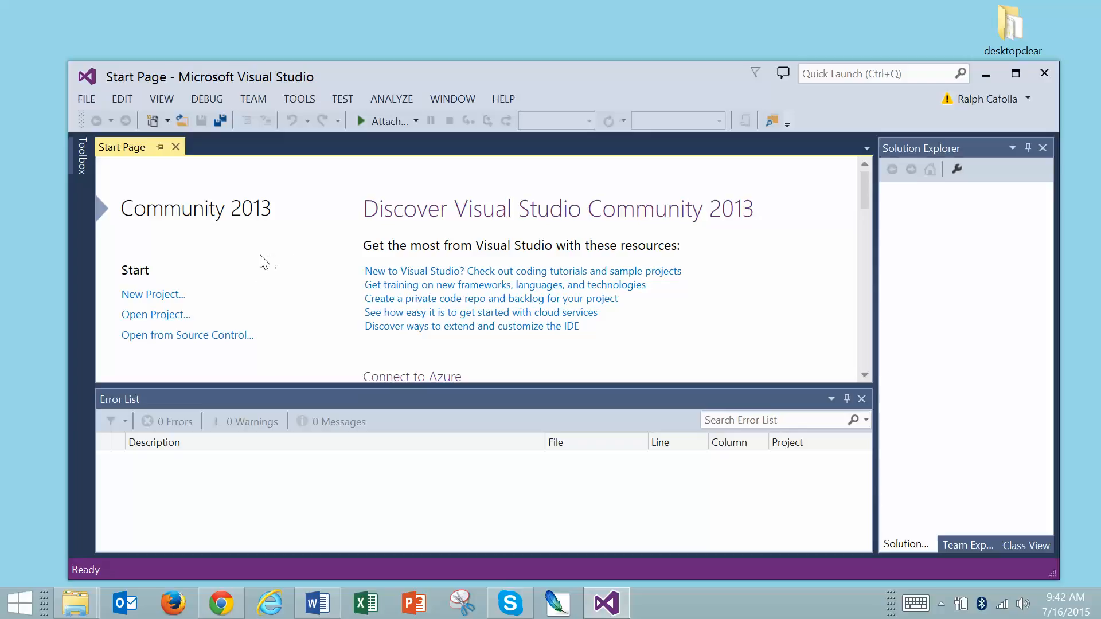
left_click(153, 295)
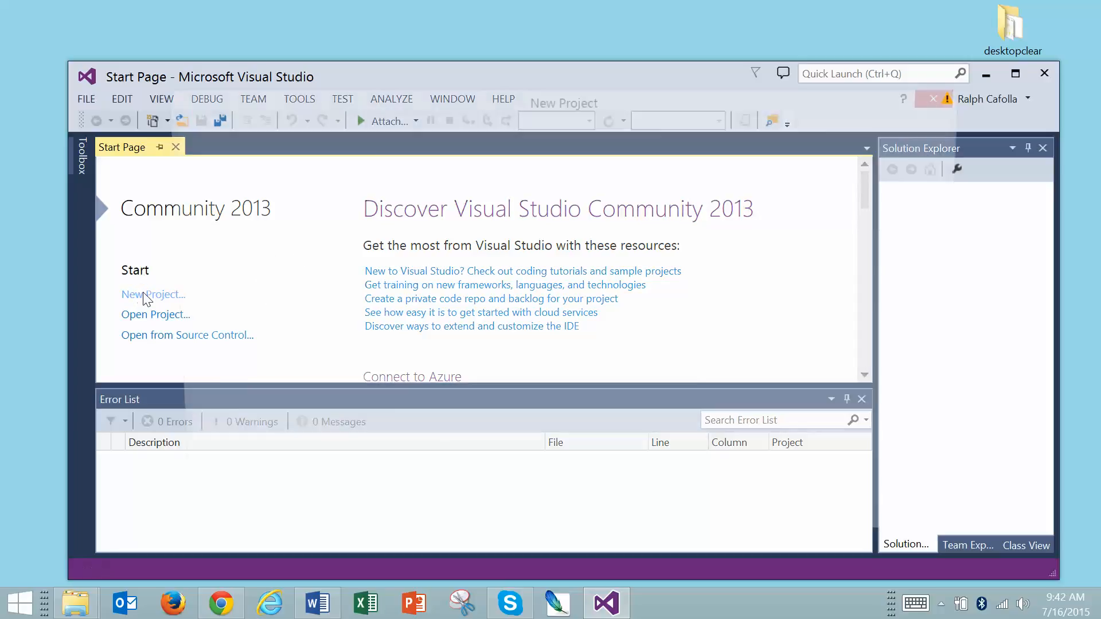
Show the Visual Basic templates in the New Project dialog, Windows Forms Application first.
left_click(153, 295)
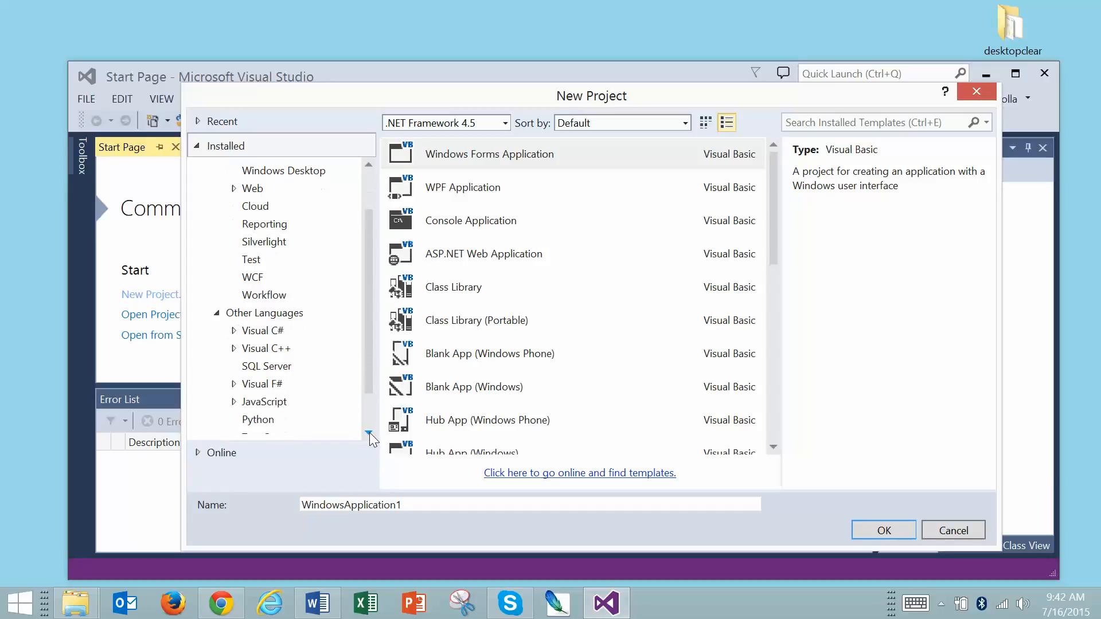
mouse_move(284, 420)
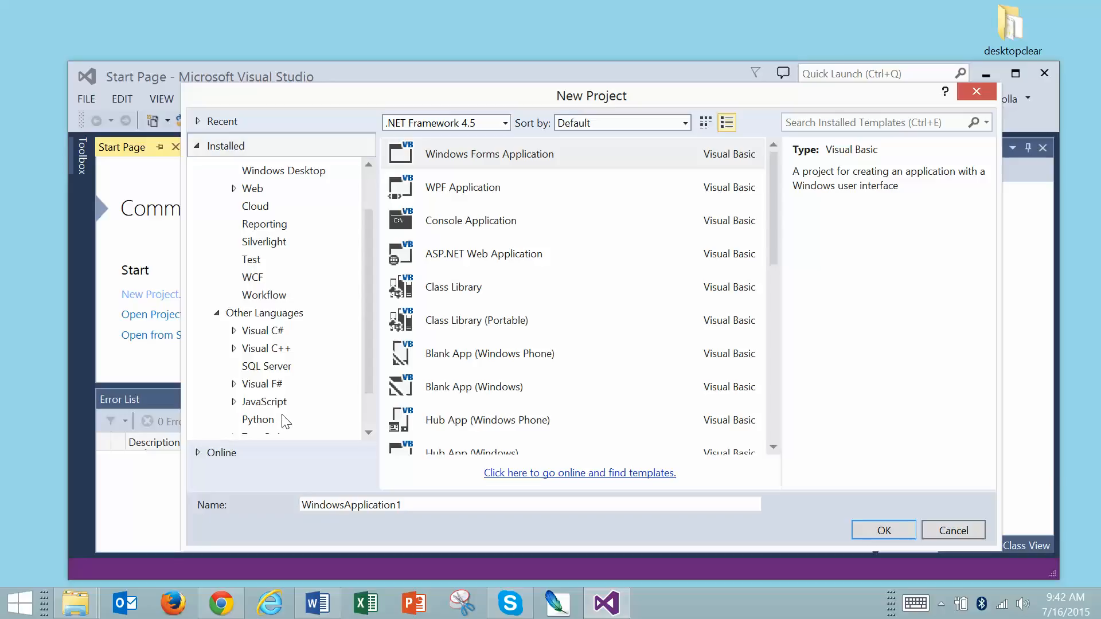
mouse_move(305, 374)
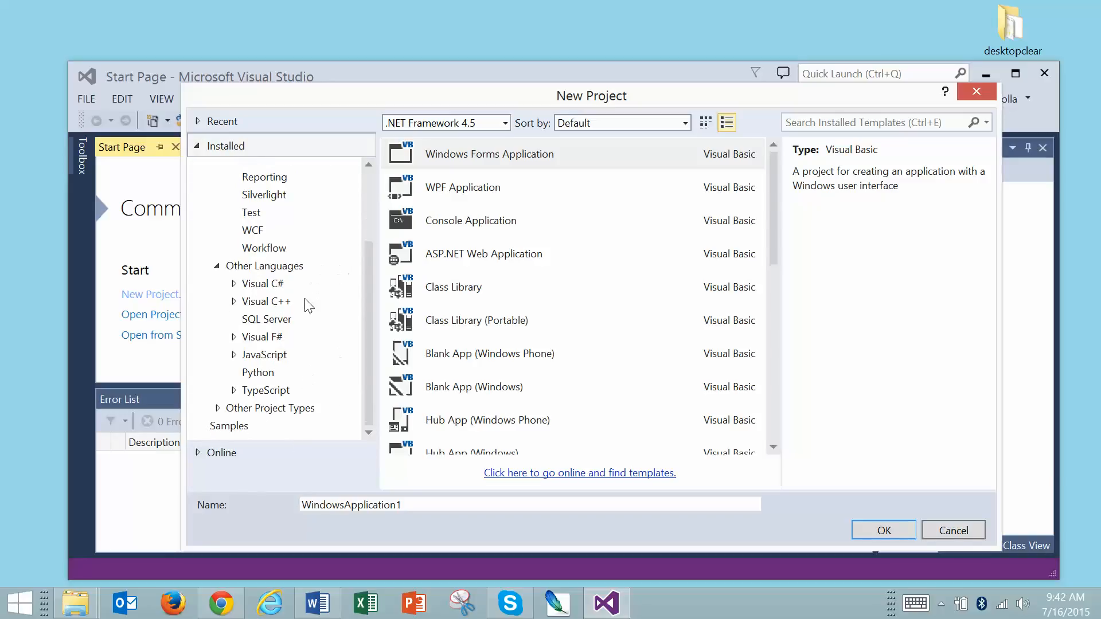
left_click(251, 190)
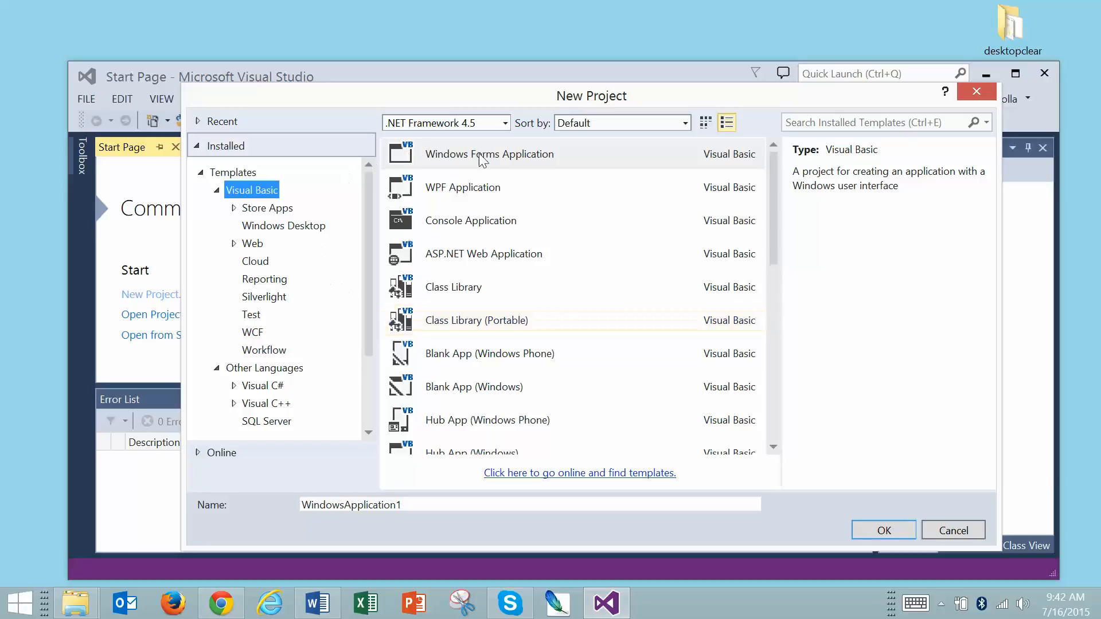
mouse_move(628, 162)
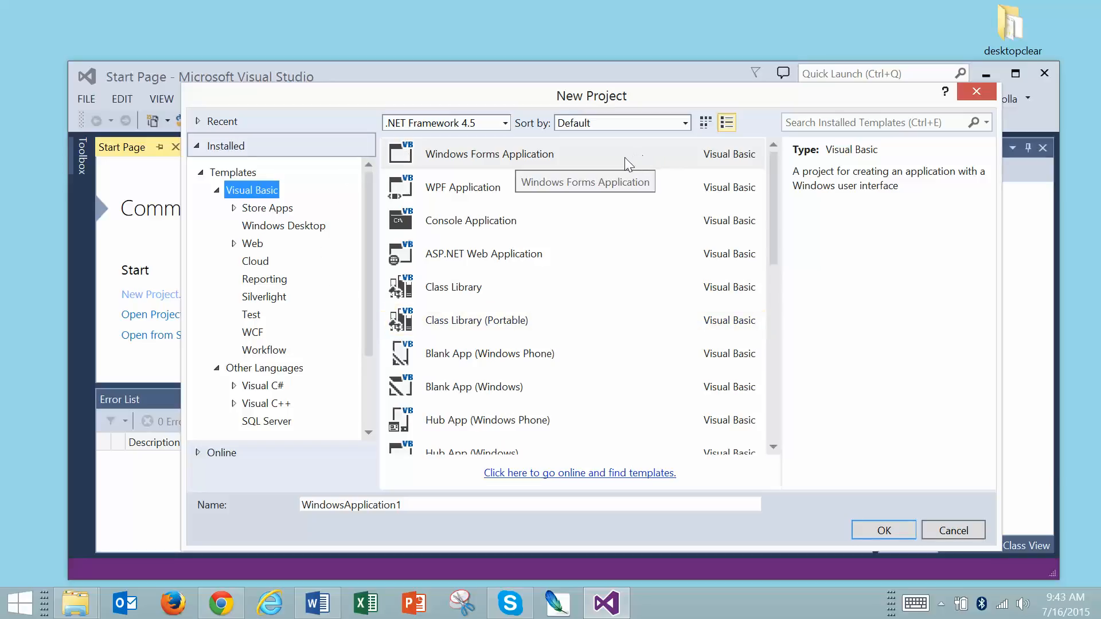
mouse_move(643, 163)
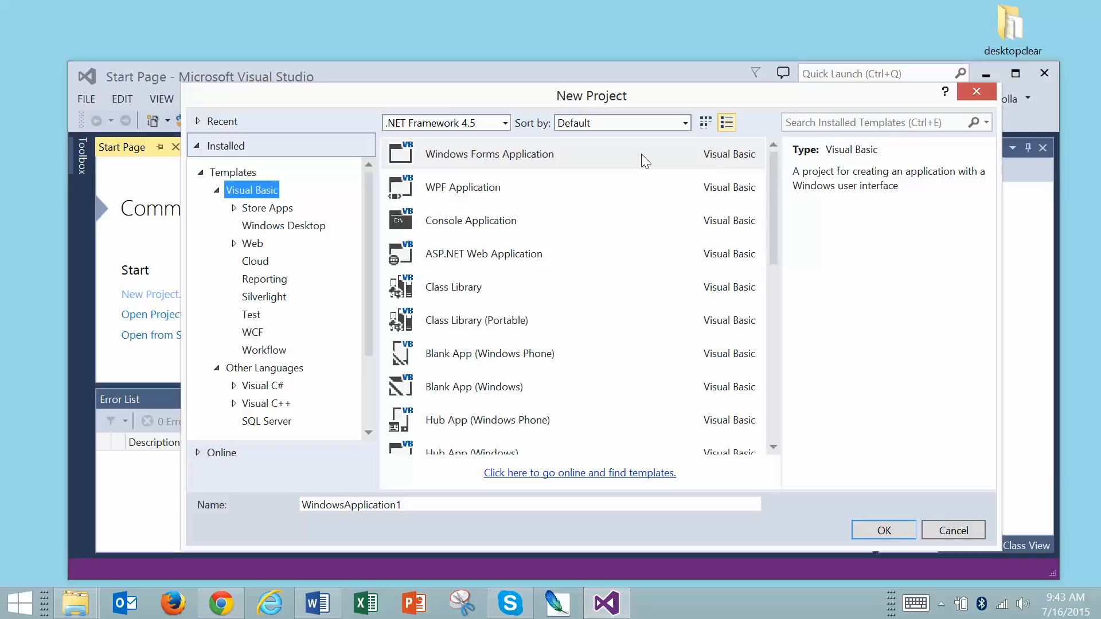
mouse_move(764, 178)
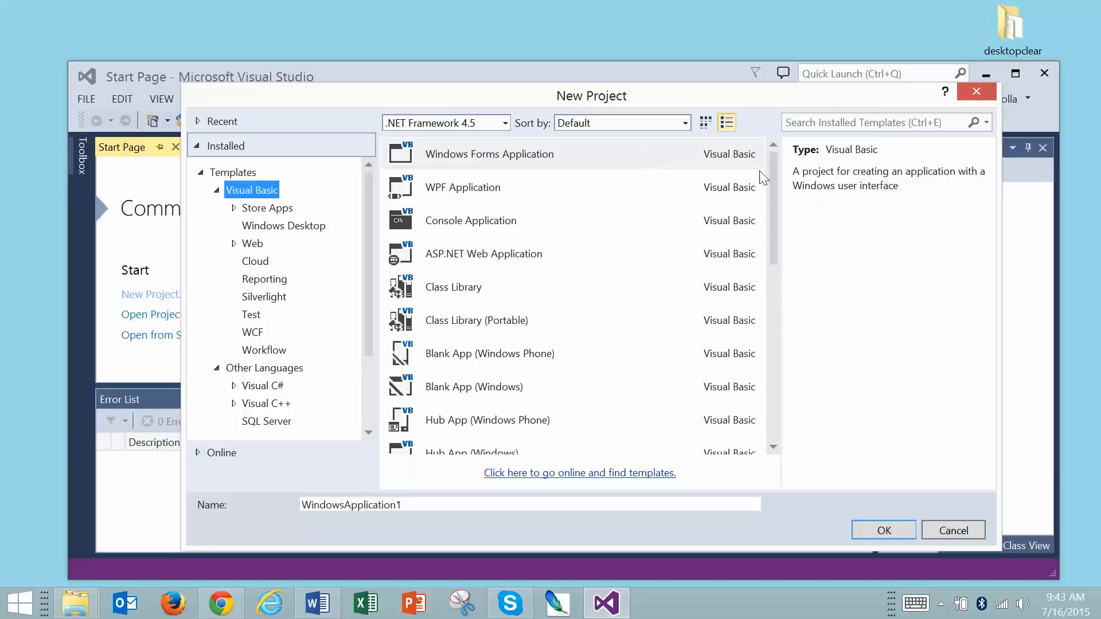
mouse_move(232, 576)
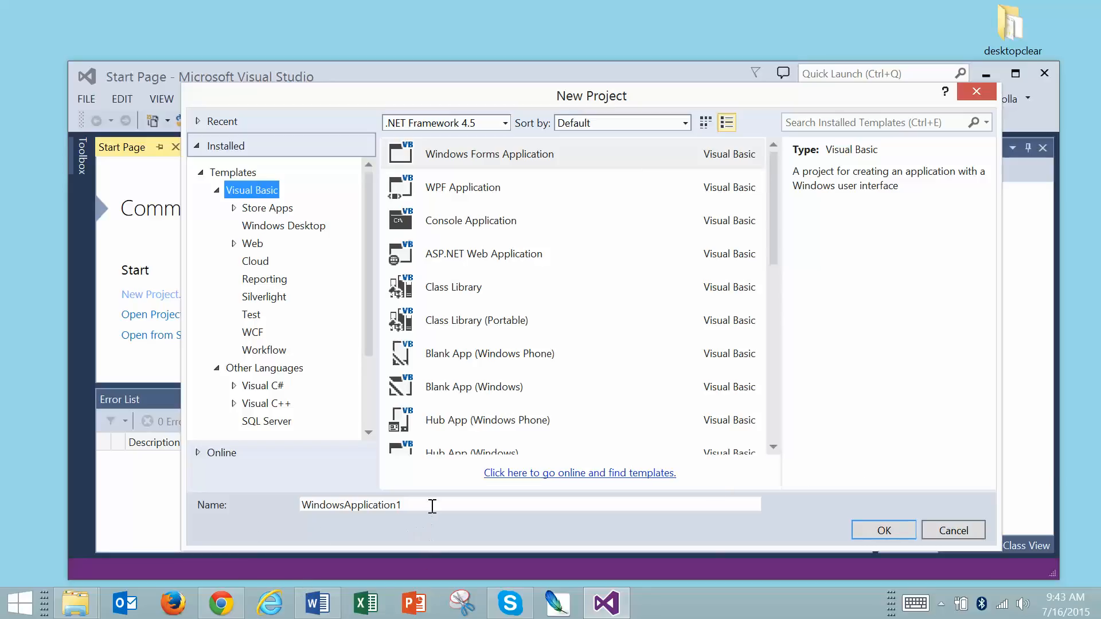
Name the Windows Forms Application project 'Hello World 1' and create it.
triple_click(351, 505)
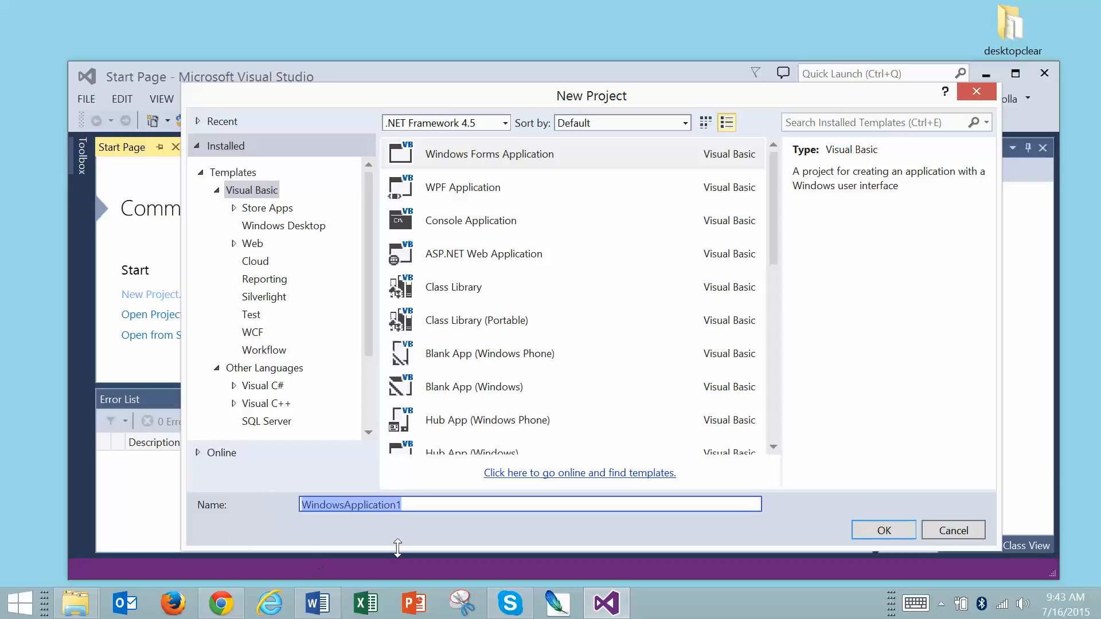
mouse_move(478, 572)
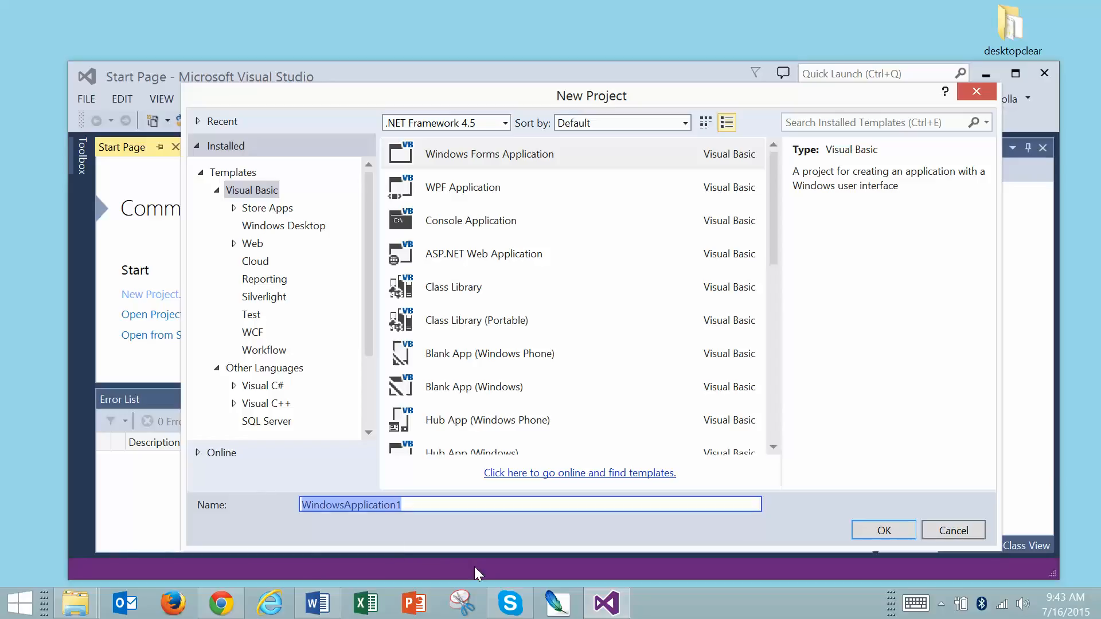
type("Hello W")
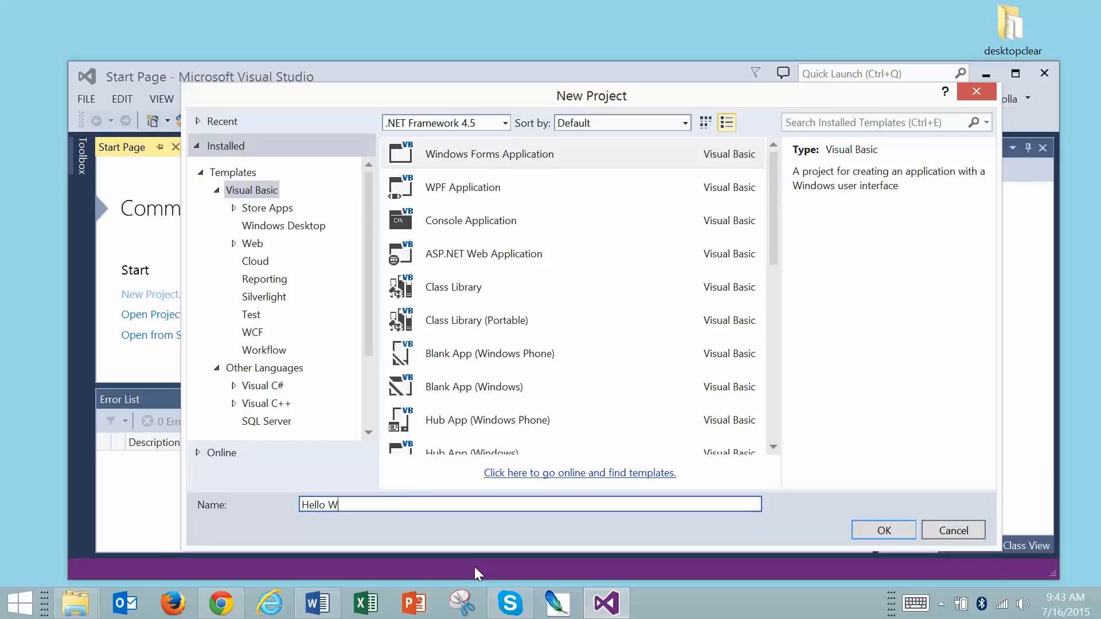
type("orld 1")
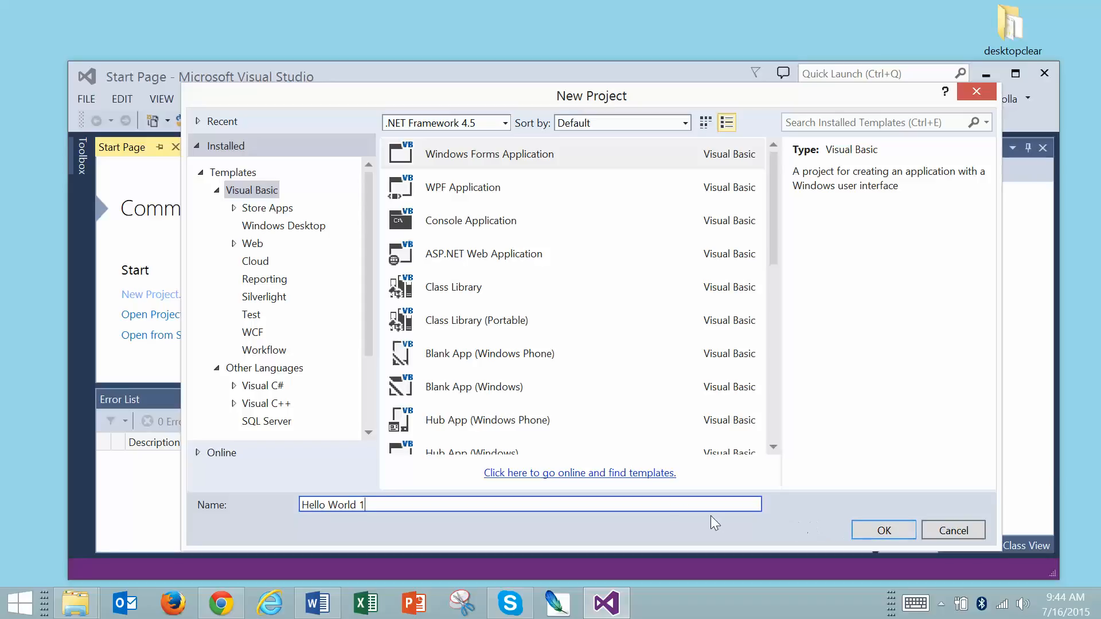
mouse_move(883, 530)
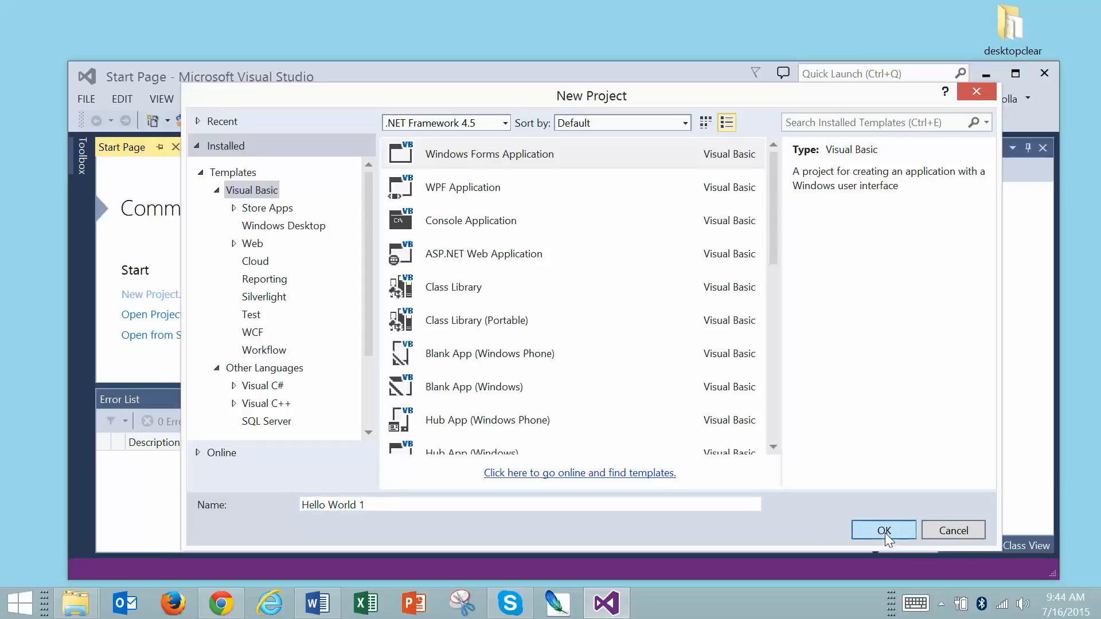
left_click(883, 530)
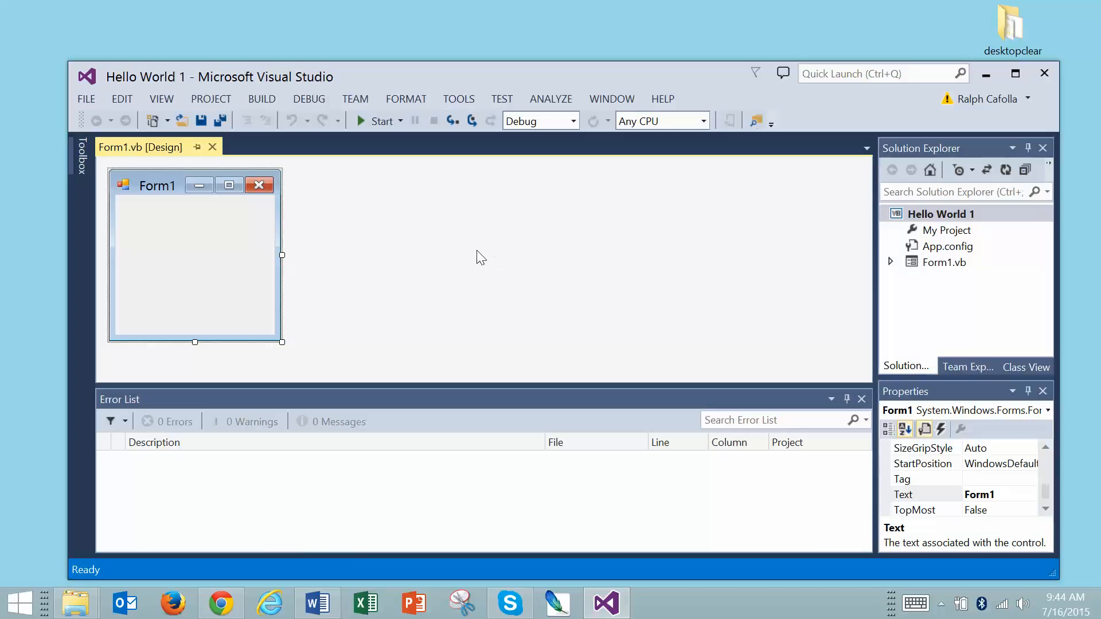
mouse_move(492, 254)
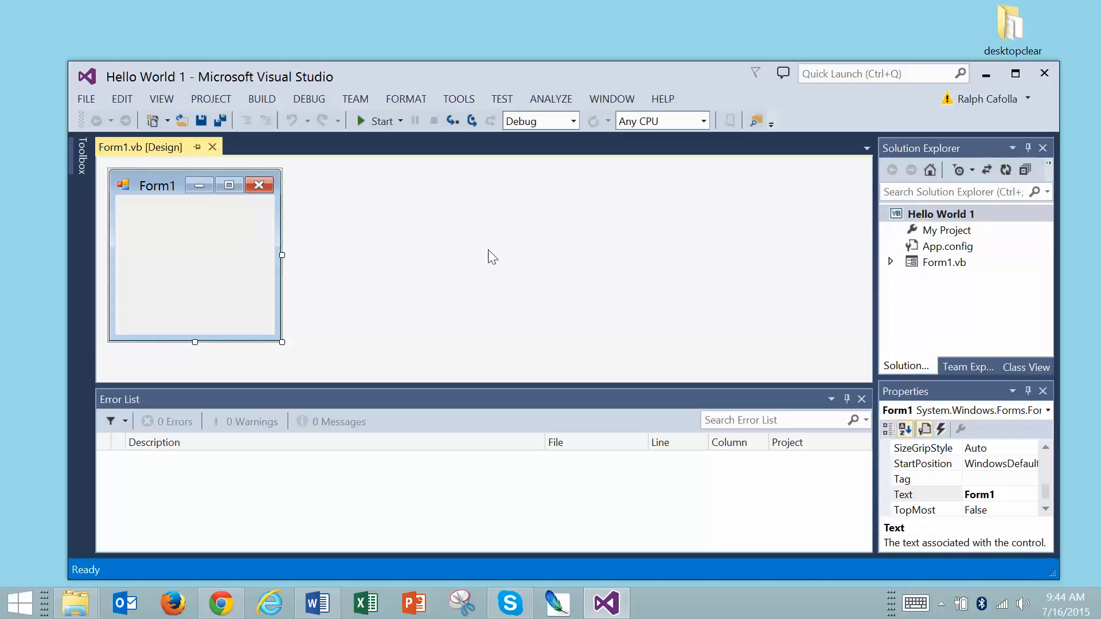
mouse_move(586, 305)
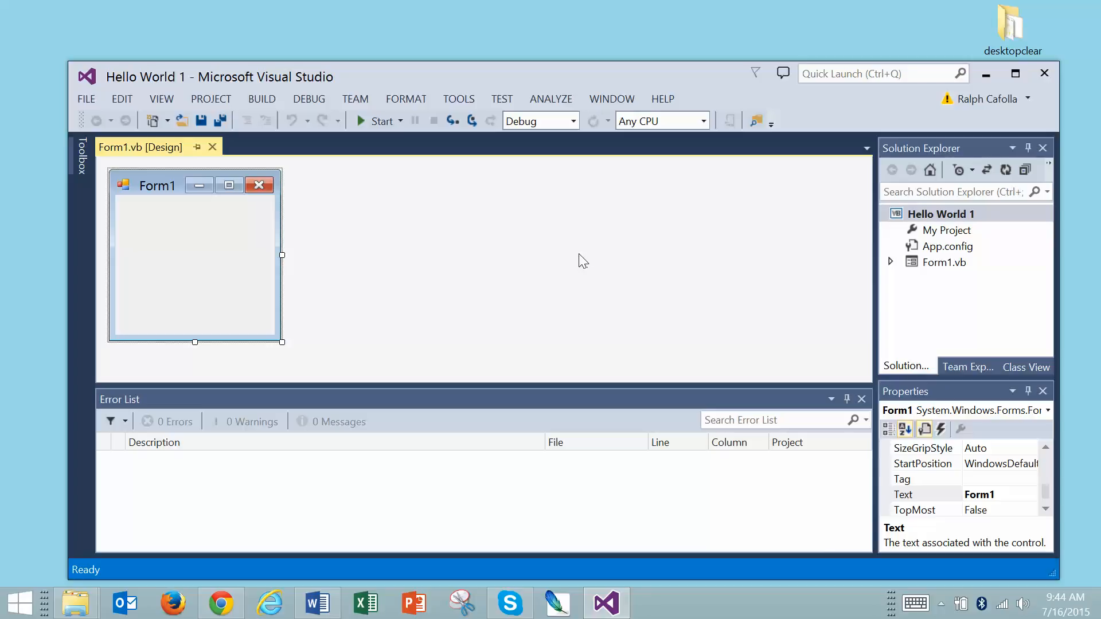
mouse_move(579, 258)
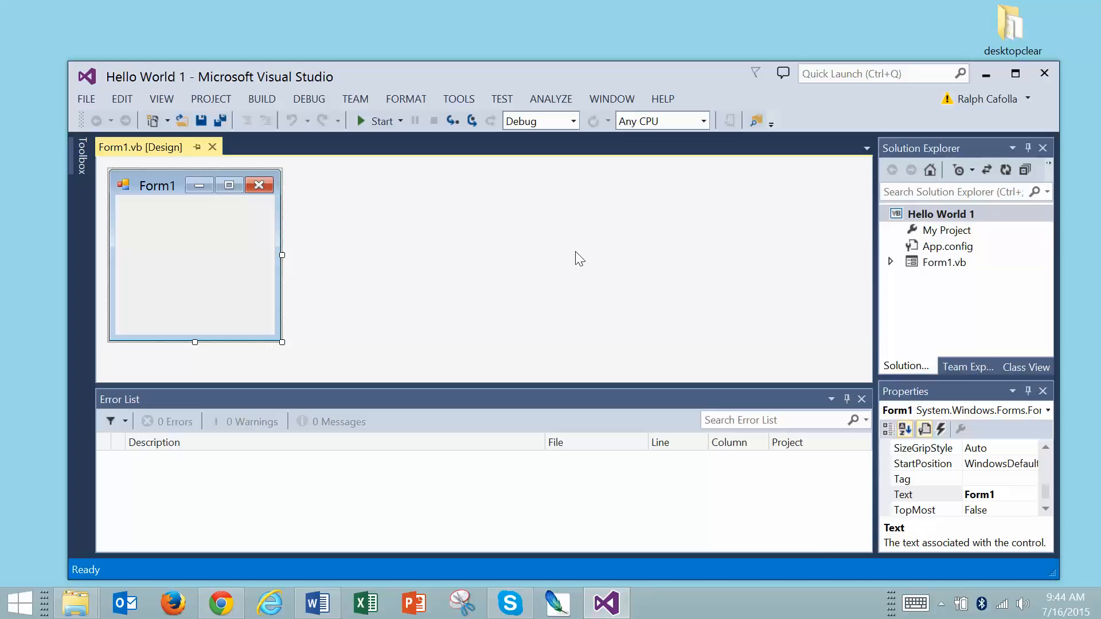
mouse_move(109, 185)
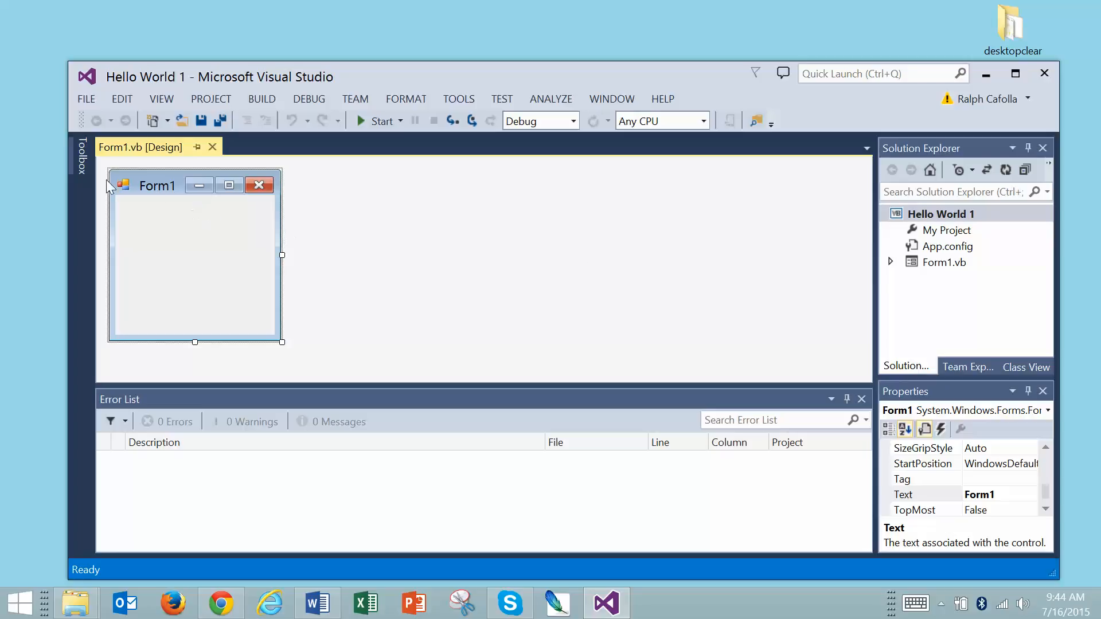
mouse_move(83, 175)
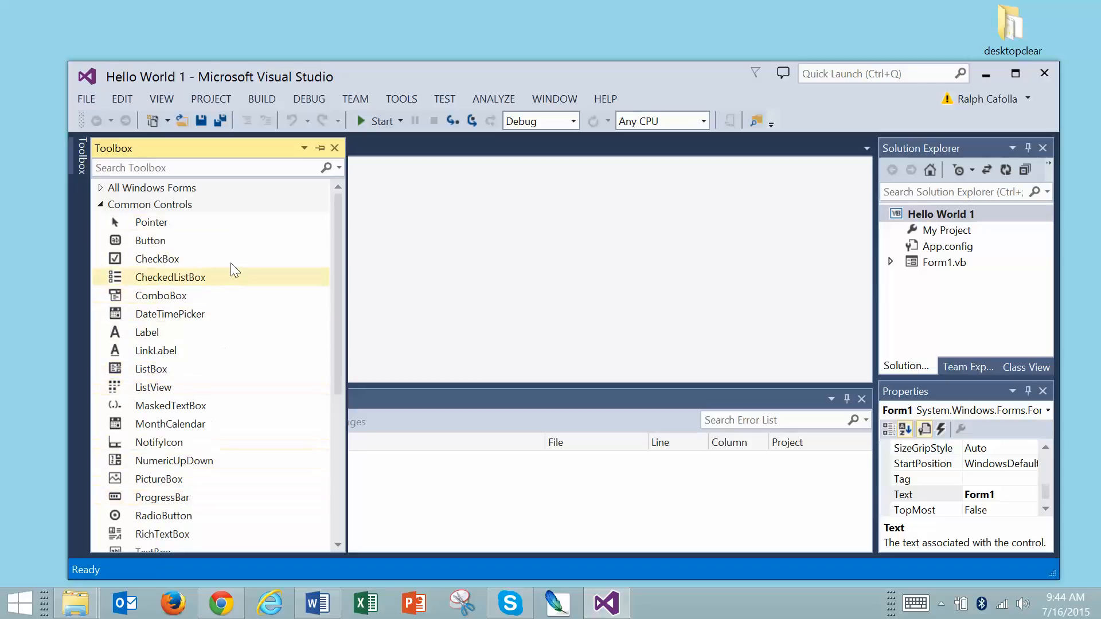
mouse_move(151, 223)
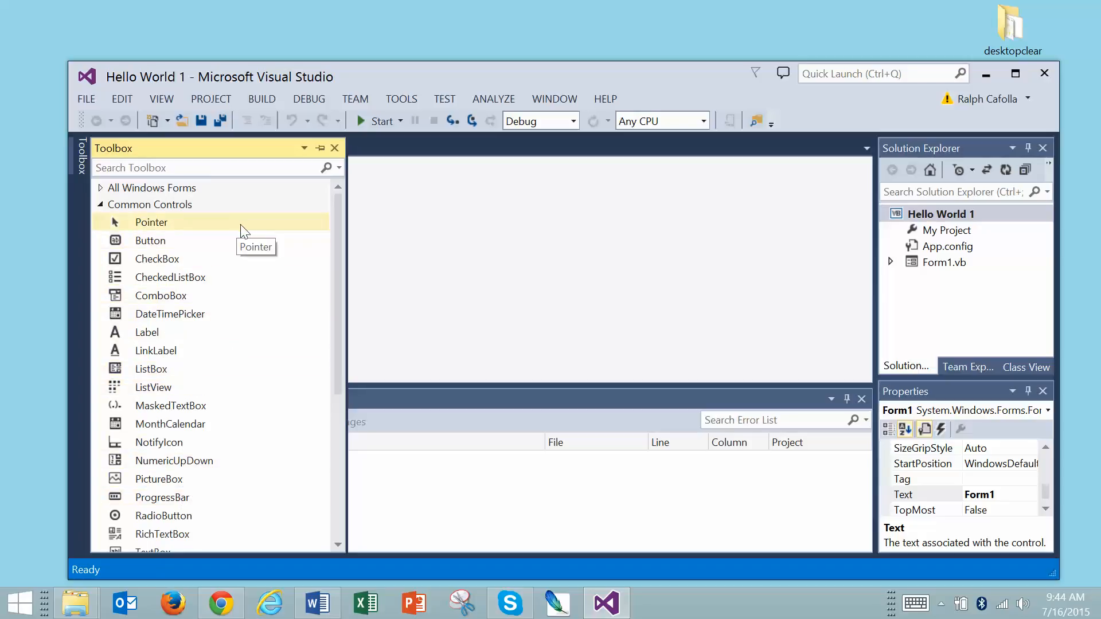
mouse_move(149, 239)
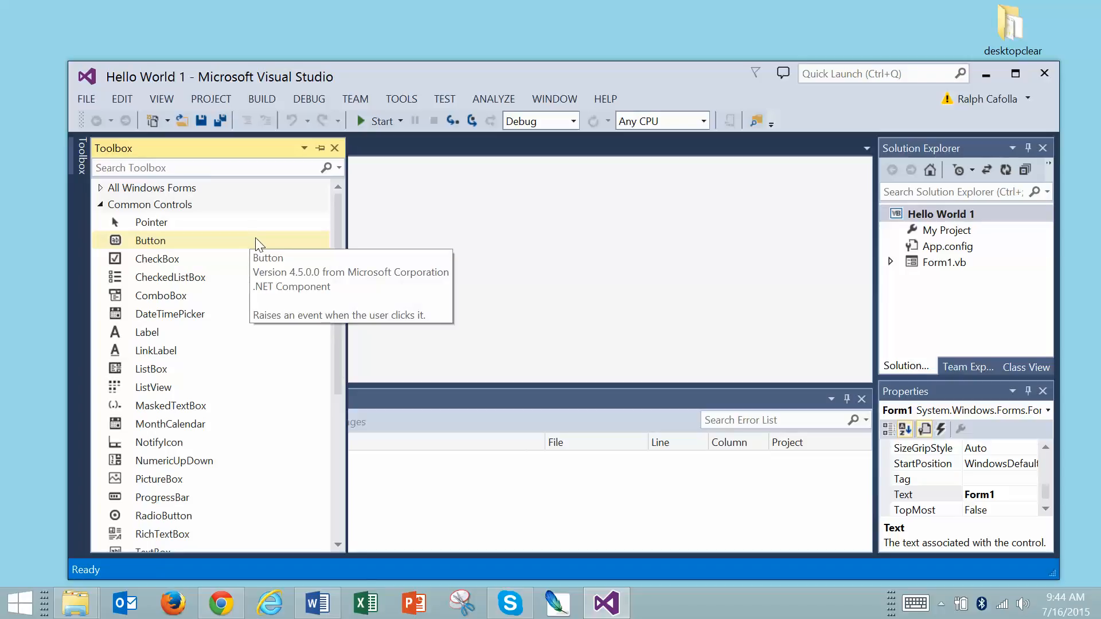
mouse_move(157, 258)
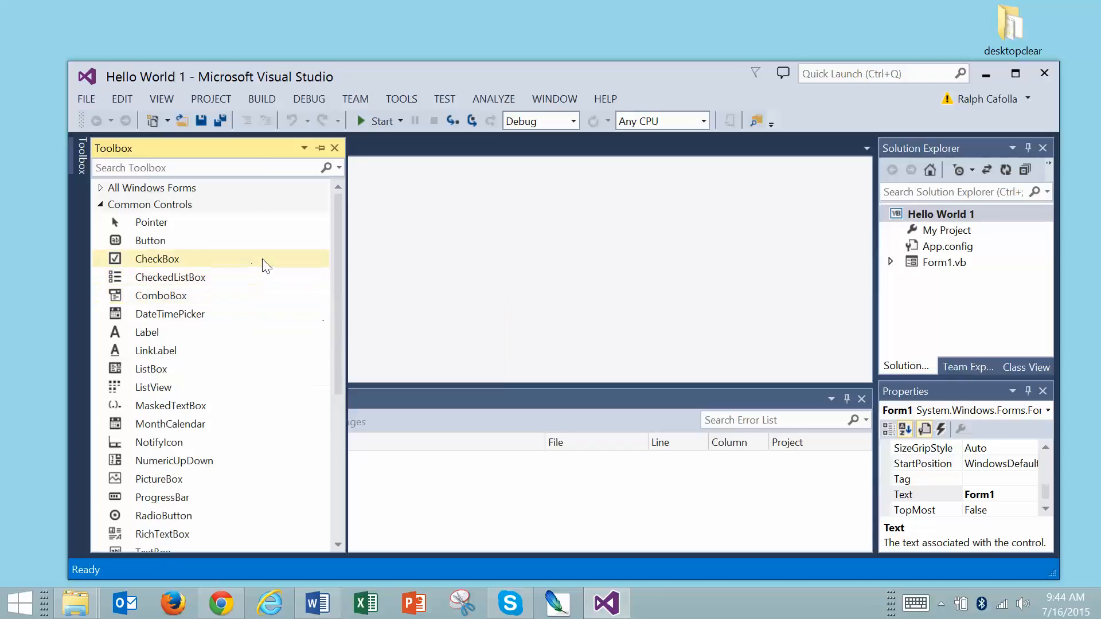
mouse_move(157, 258)
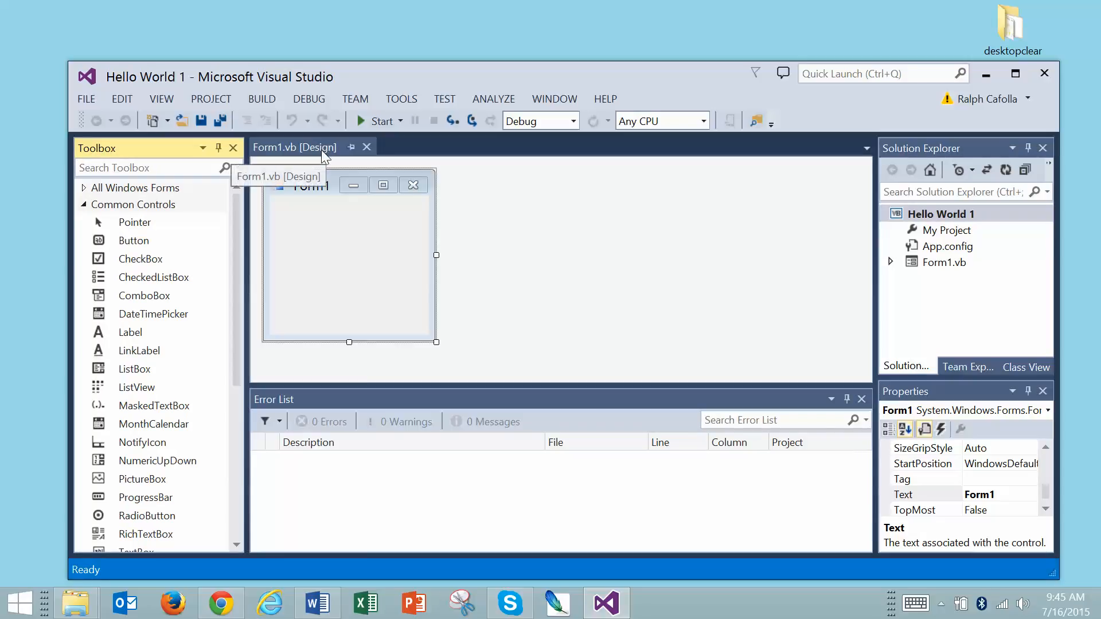
mouse_move(133, 238)
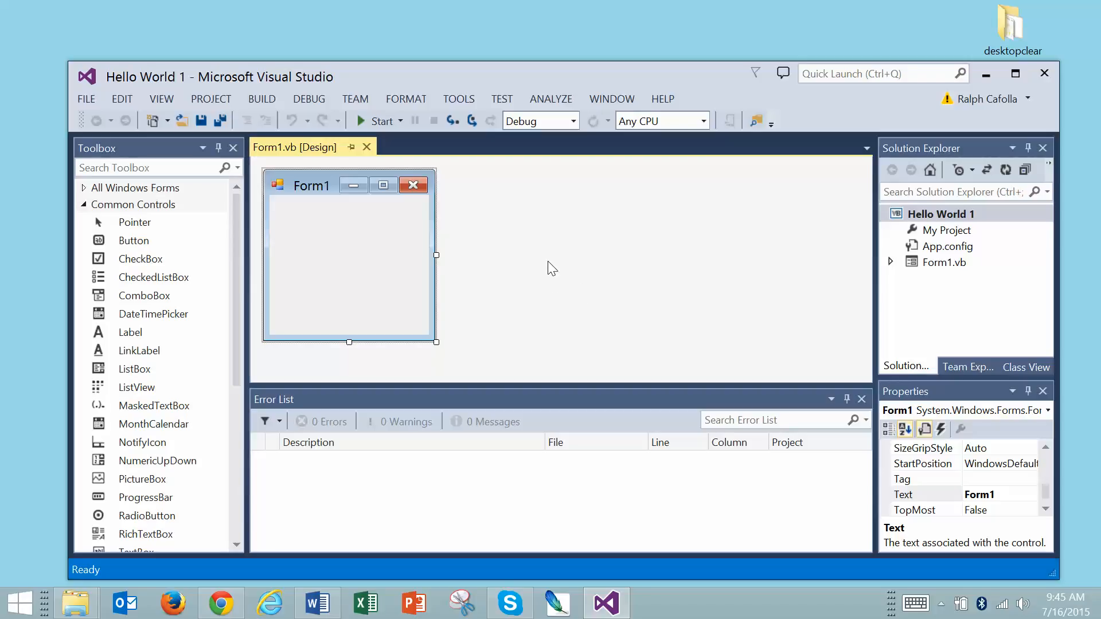
mouse_move(626, 265)
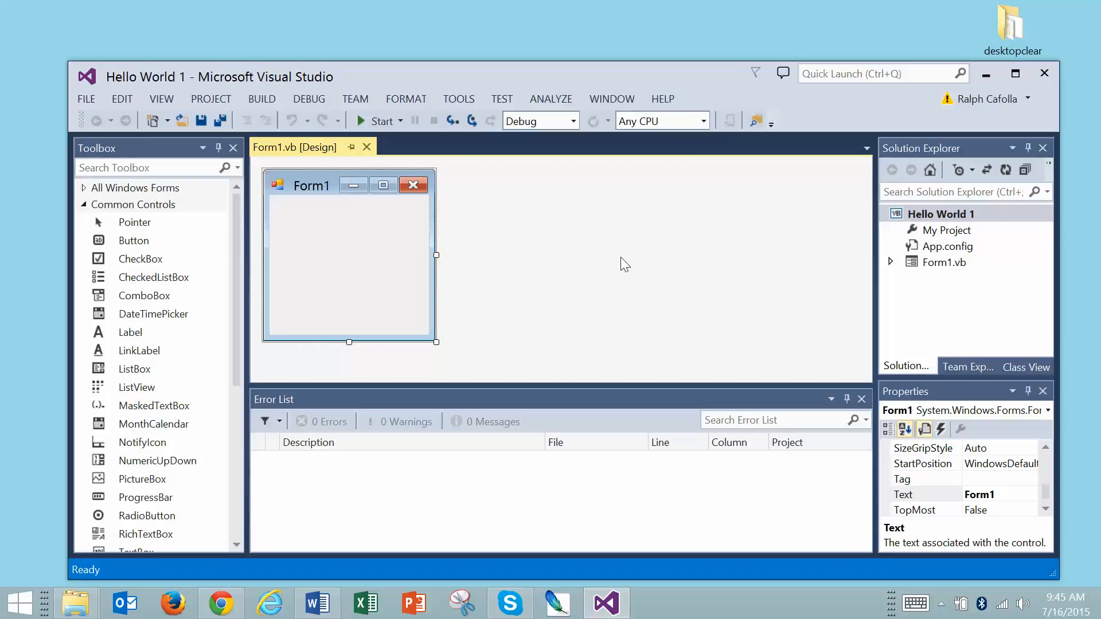
mouse_move(290, 254)
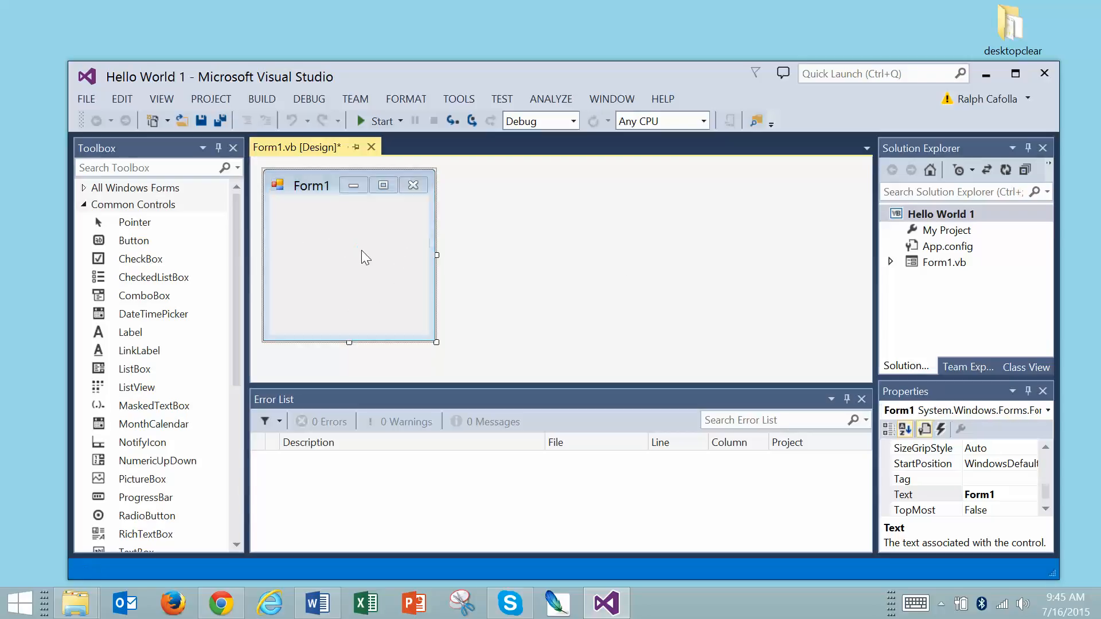
Generate the Form1_Load event handler by double-clicking the form surface.
double_click(349, 255)
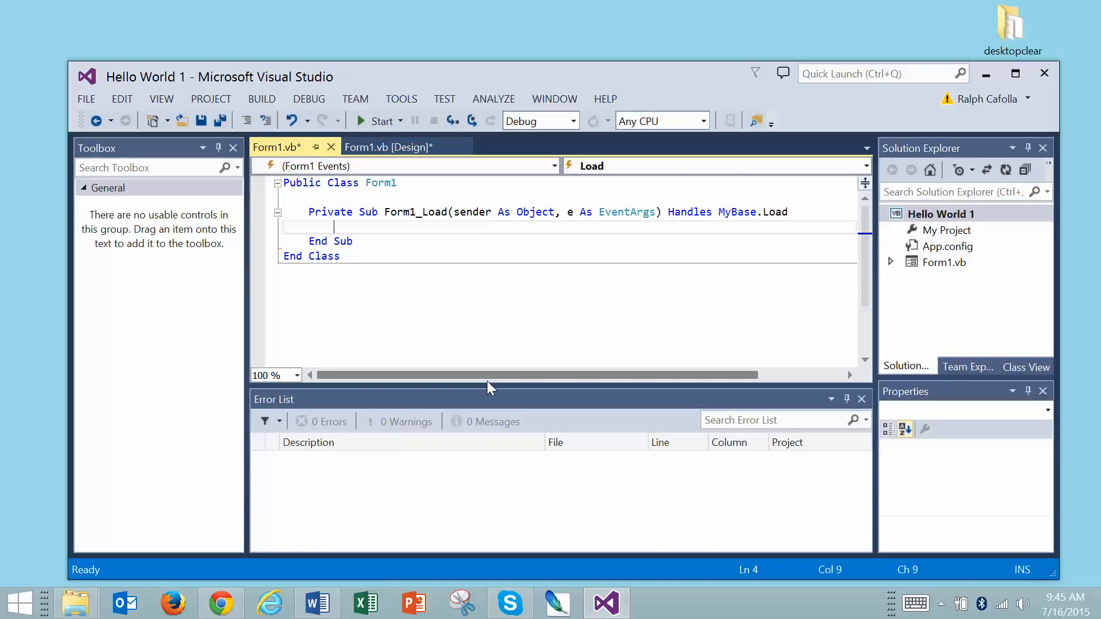
Write MessageBox.Show("Hello, World") inside Form1_Load with IntelliSense completion.
type("Mess")
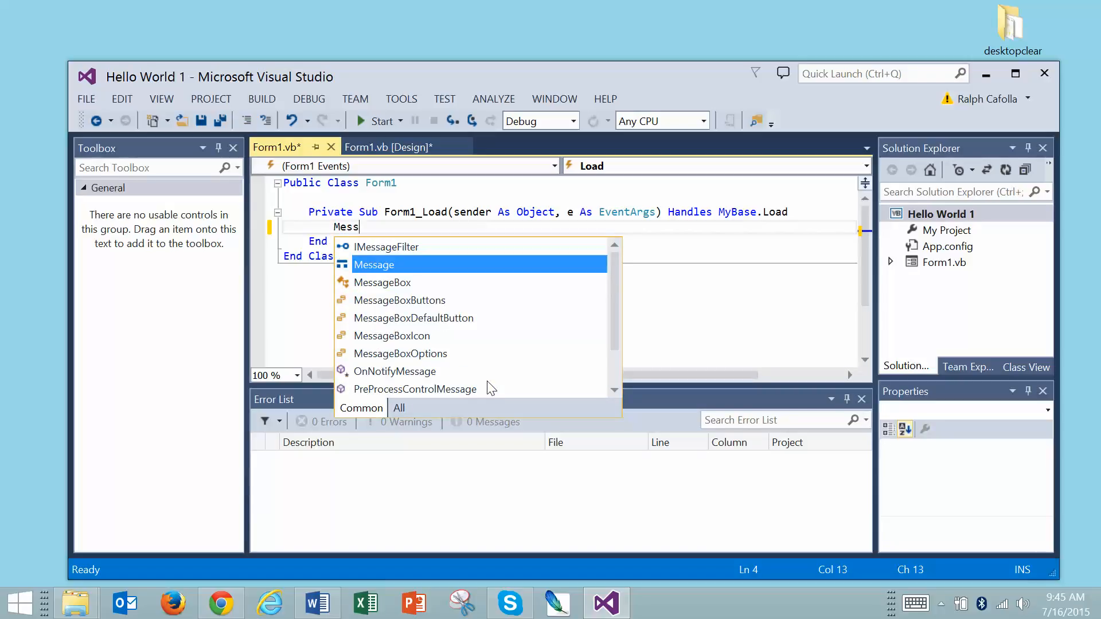
mouse_move(374, 265)
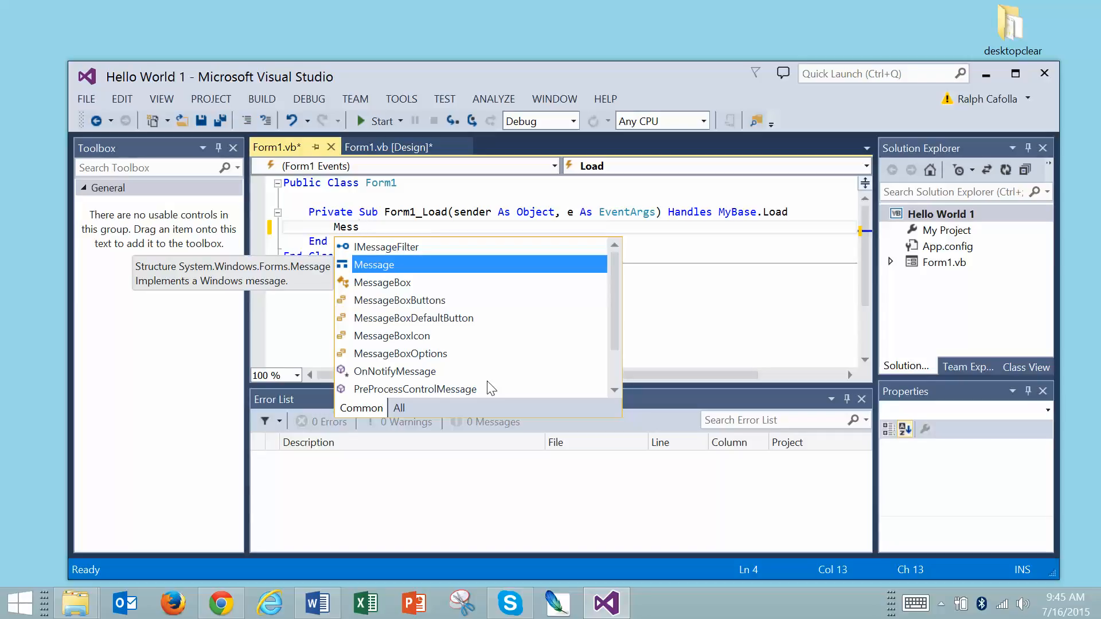
type("ag")
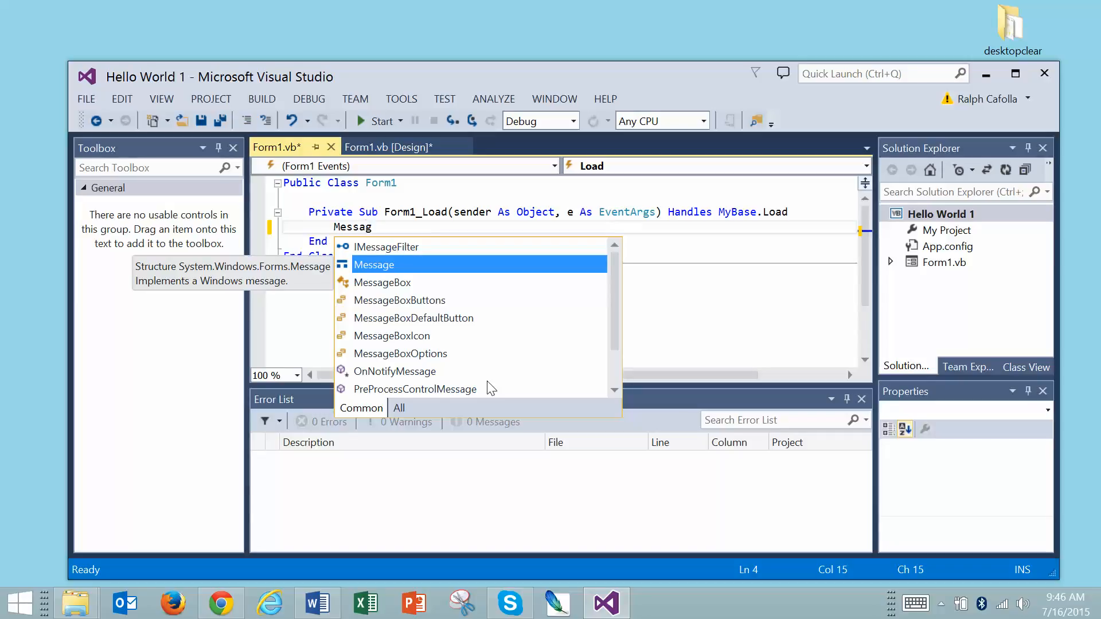
type("ebox")
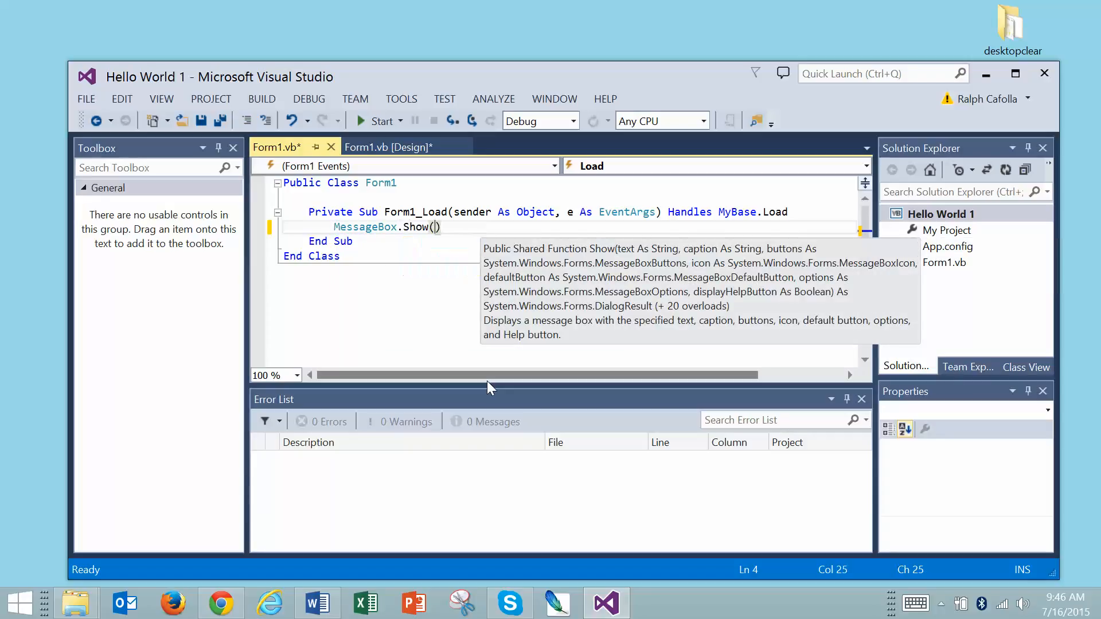
type("\"Hello")
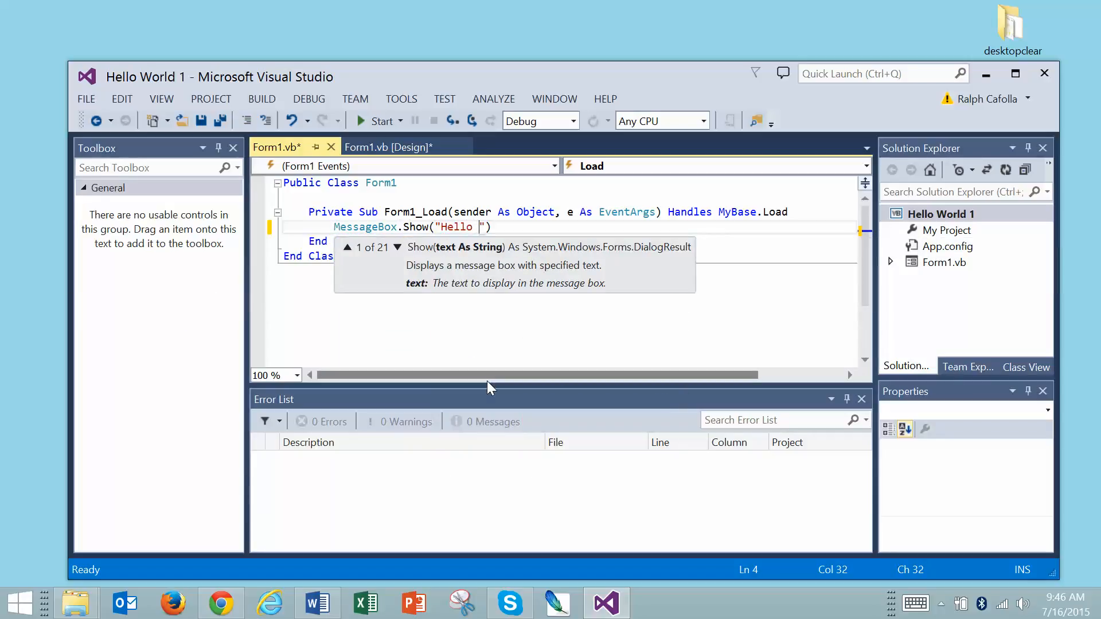
type(", Wo")
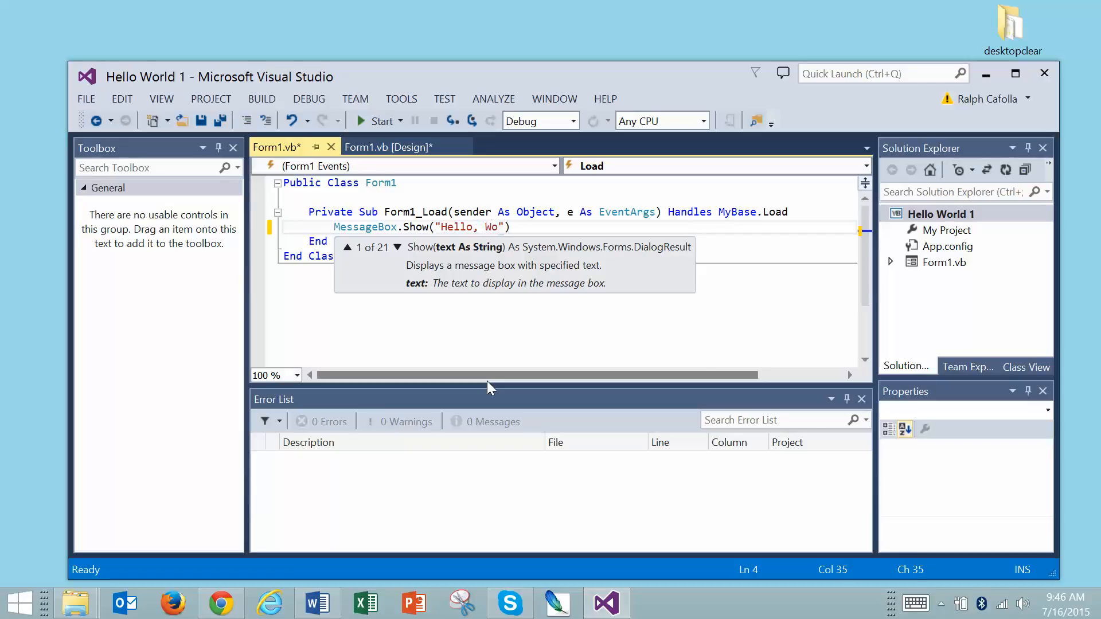
type("rld")
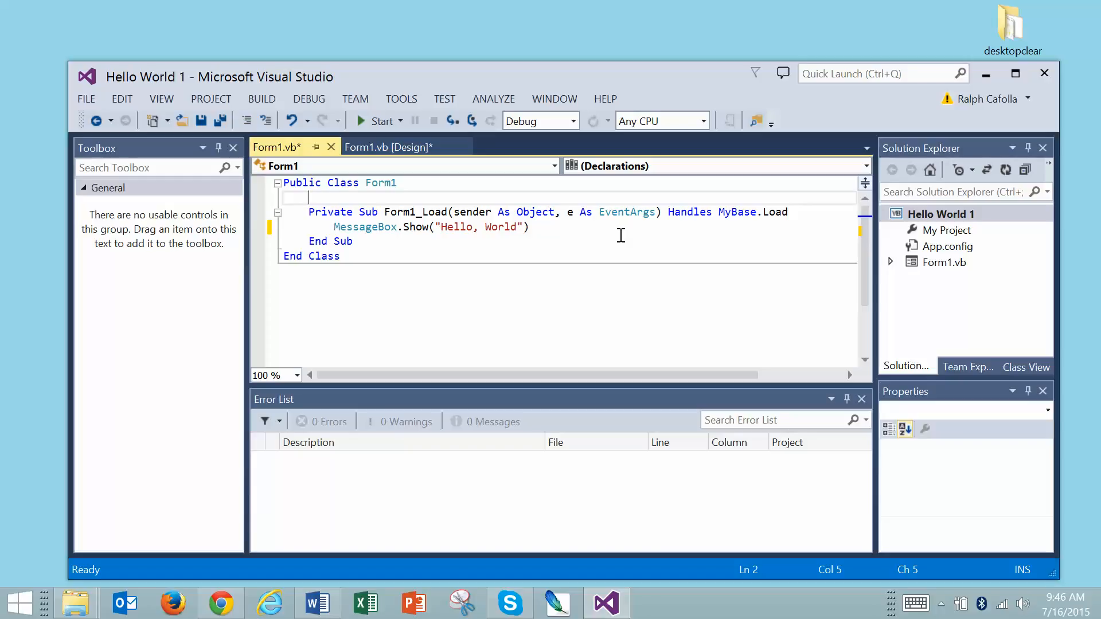
mouse_move(443, 249)
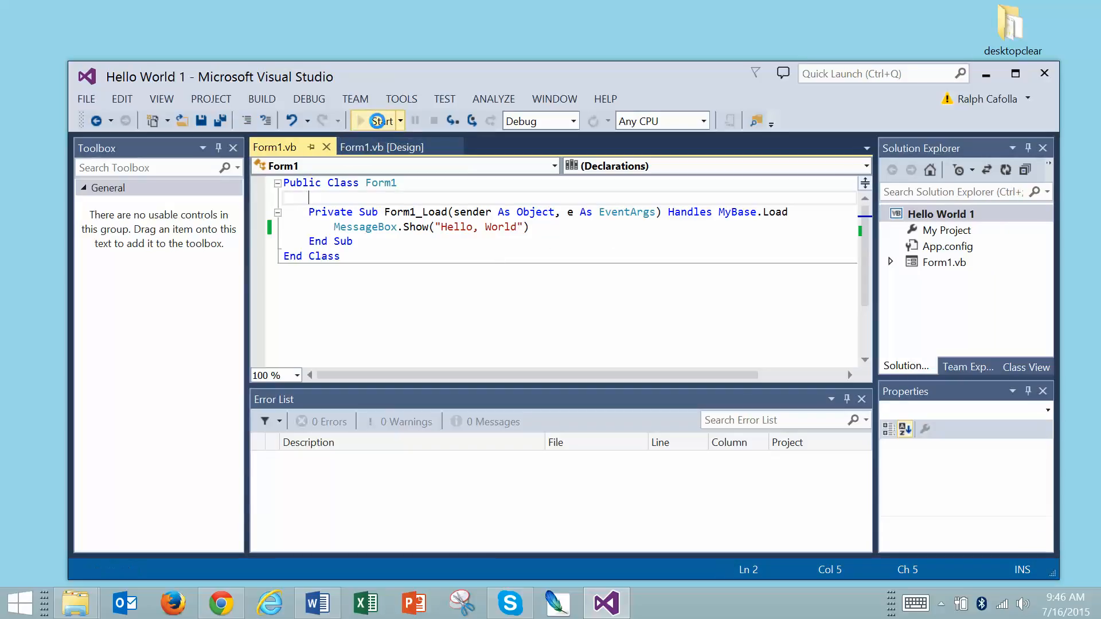
Run Hello World 1 with Start and dismiss its 'Hello, World' message box.
left_click(377, 121)
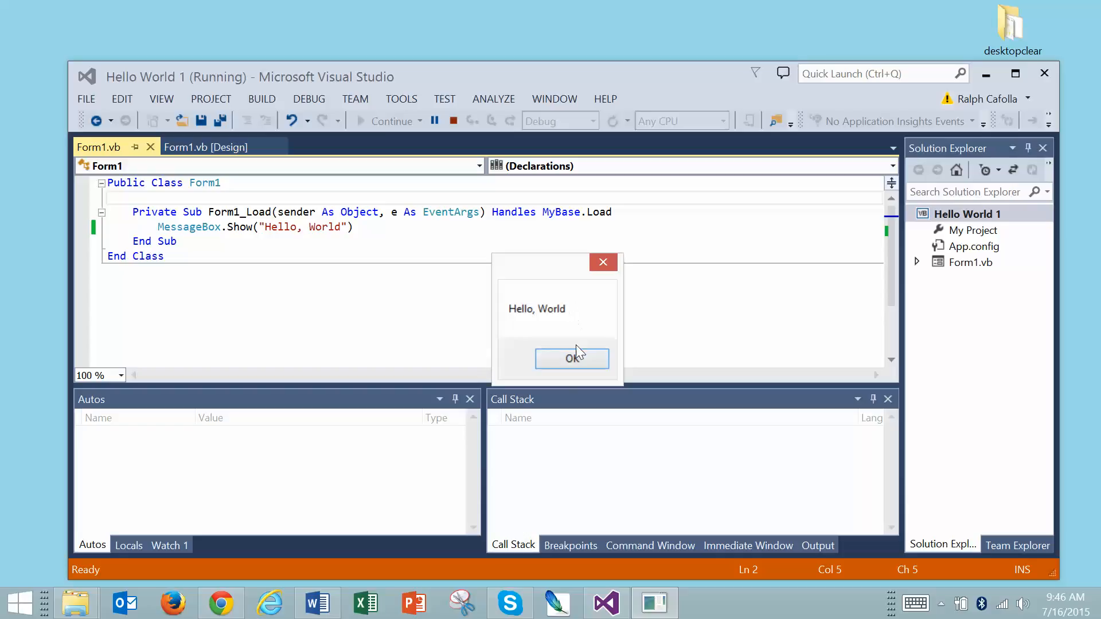
left_click(571, 358)
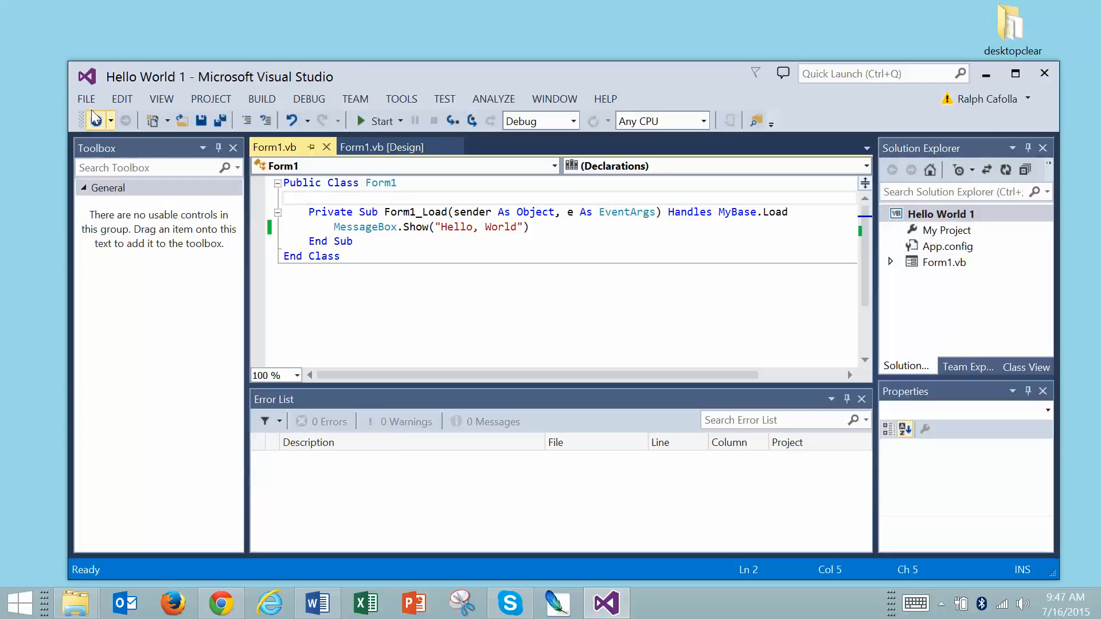
Save All to bring up the Save Project dialog for Hello World 1.
left_click(87, 99)
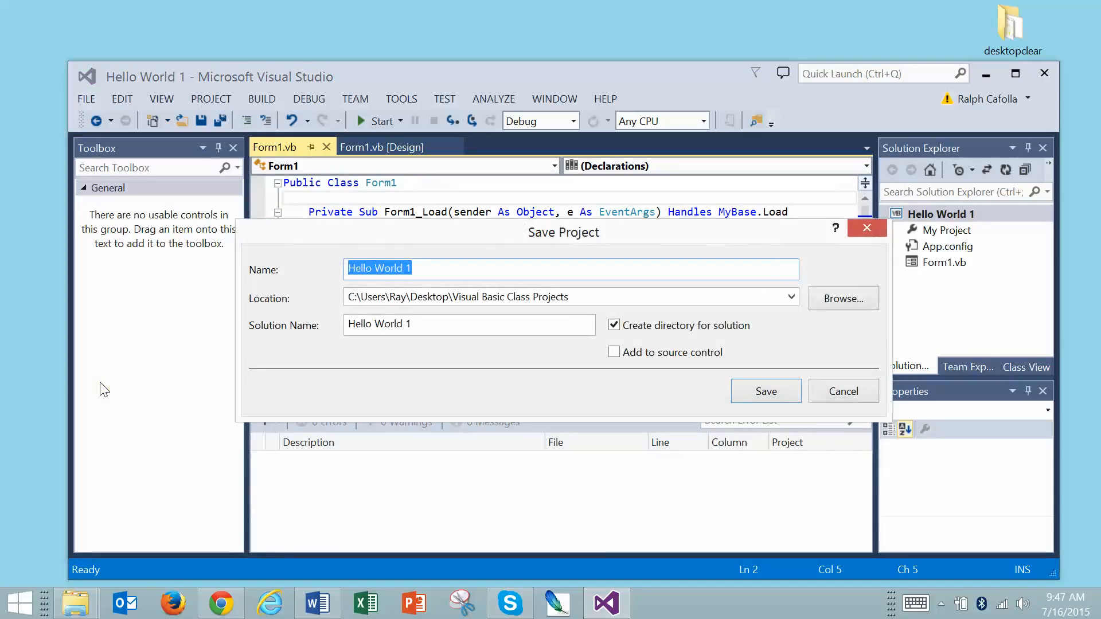
mouse_move(387, 242)
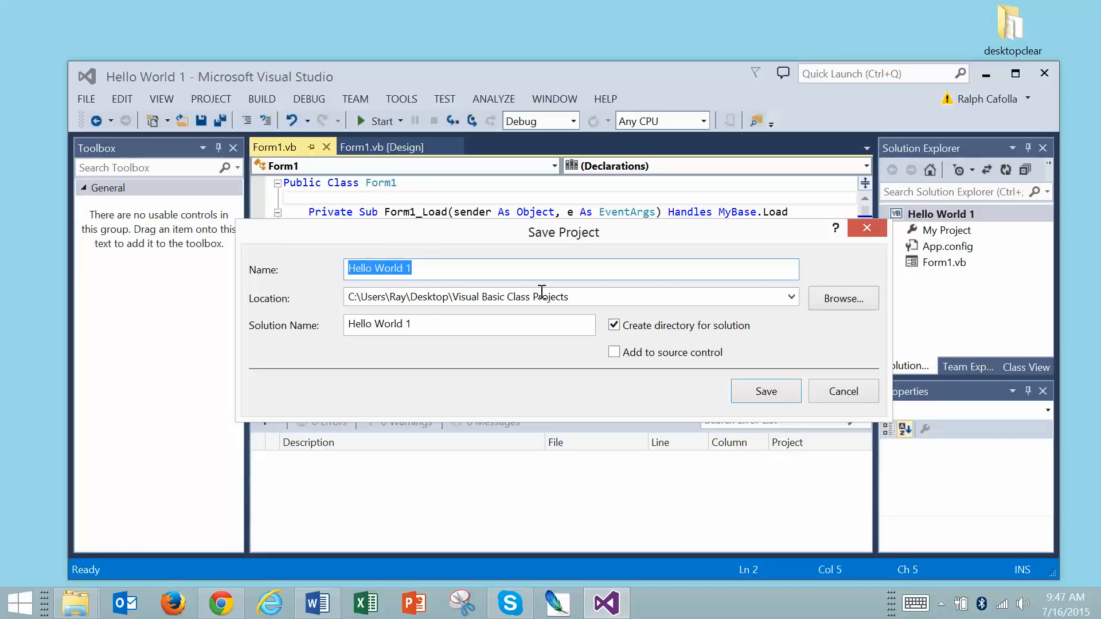
mouse_move(858, 316)
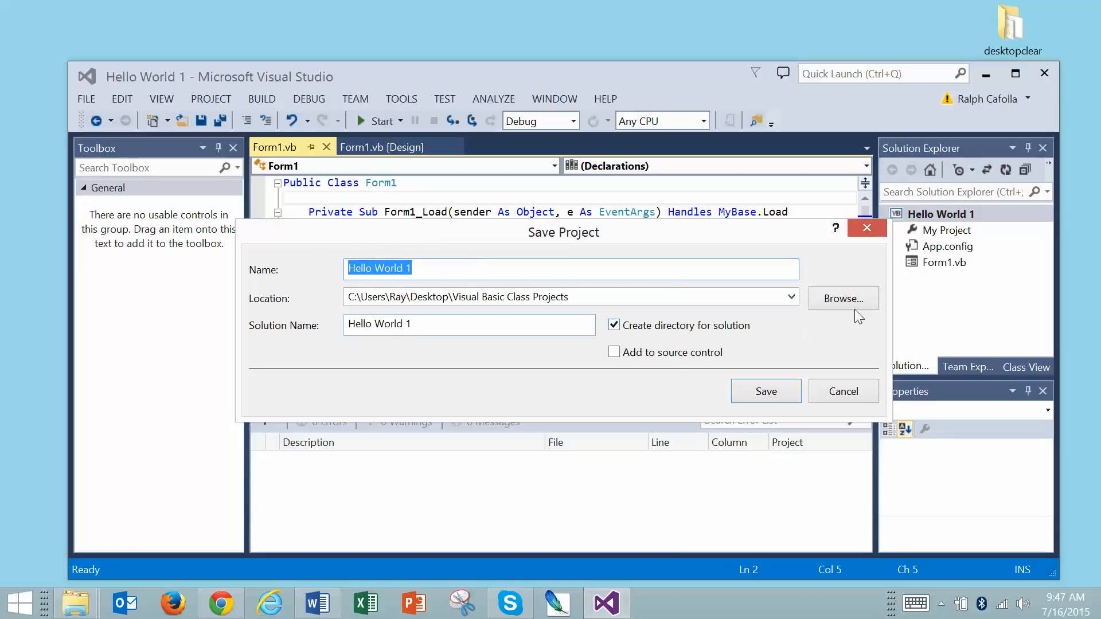
Browse to Desktop and select 'Visual Basic Class Projects' as the project's save folder.
left_click(844, 298)
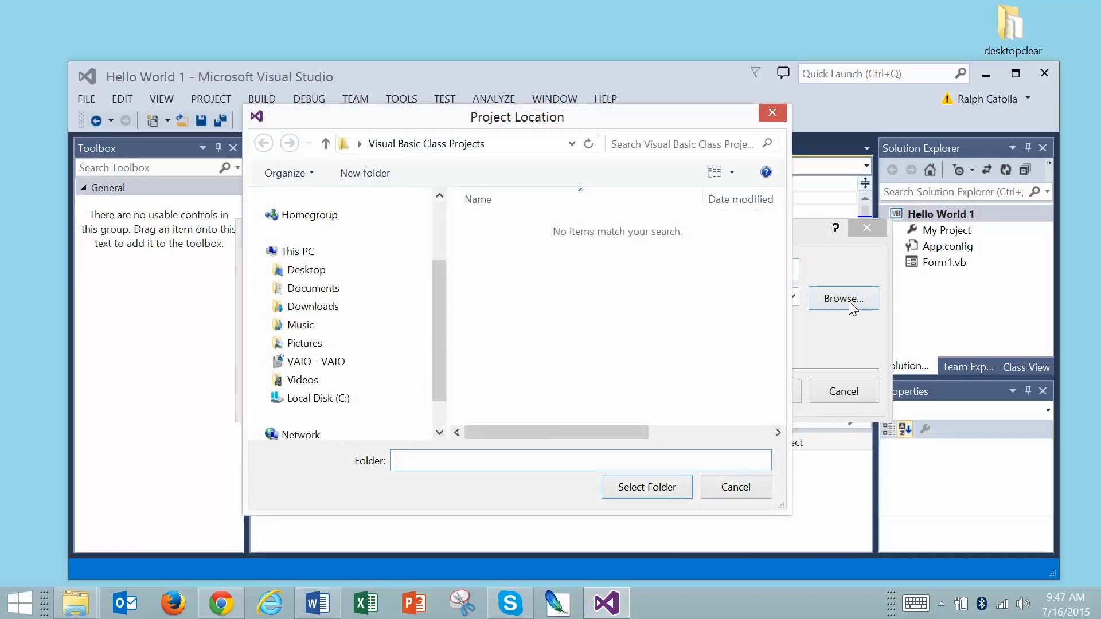
left_click(306, 269)
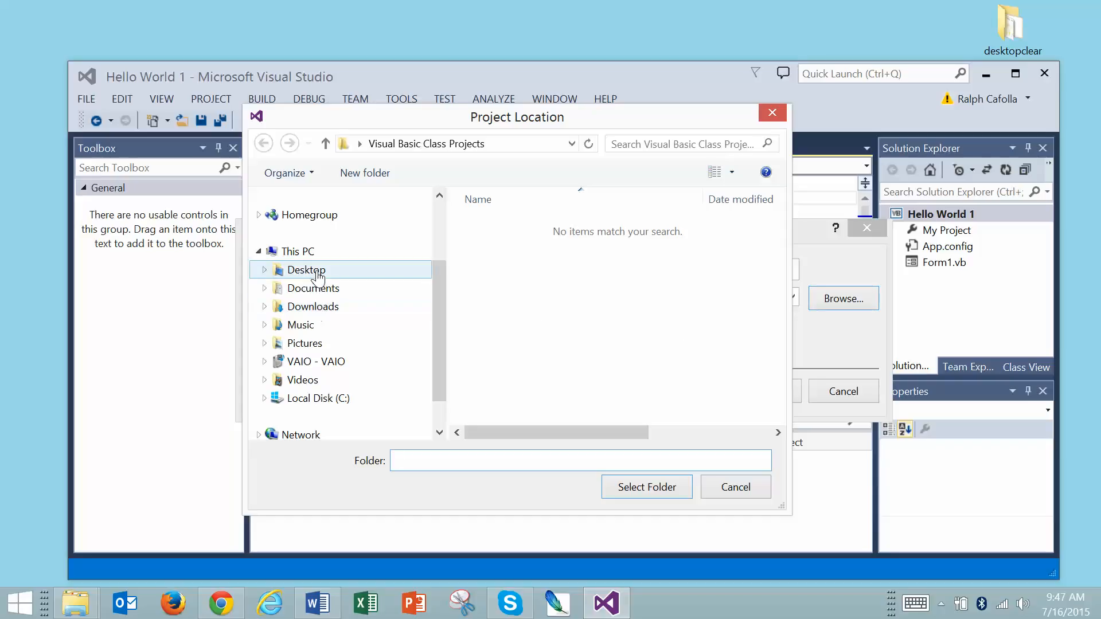
left_click(306, 270)
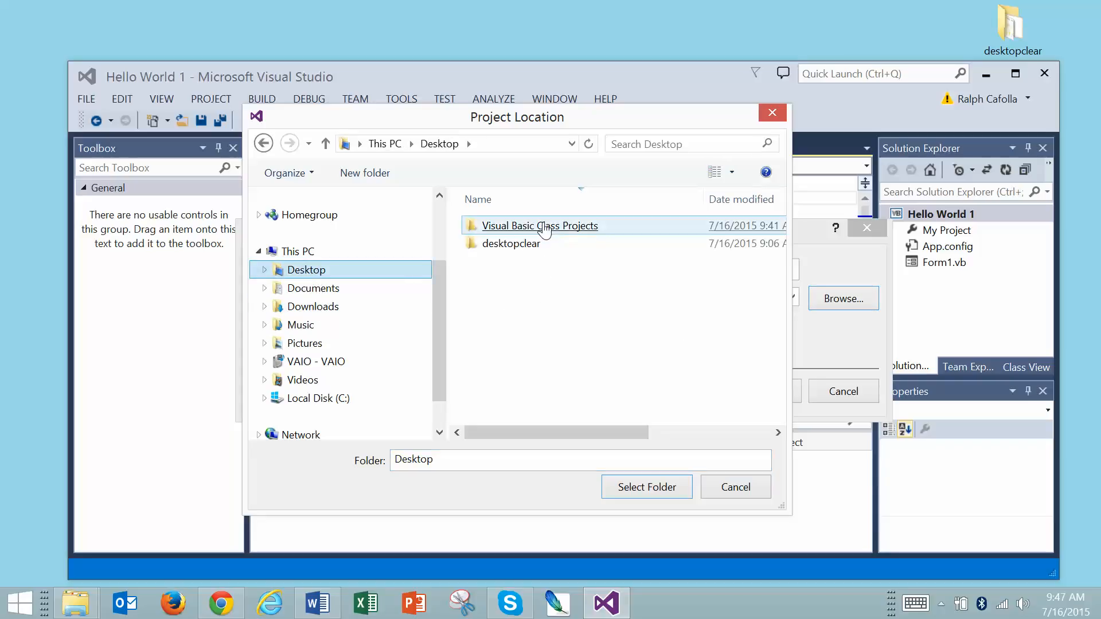
double_click(540, 226)
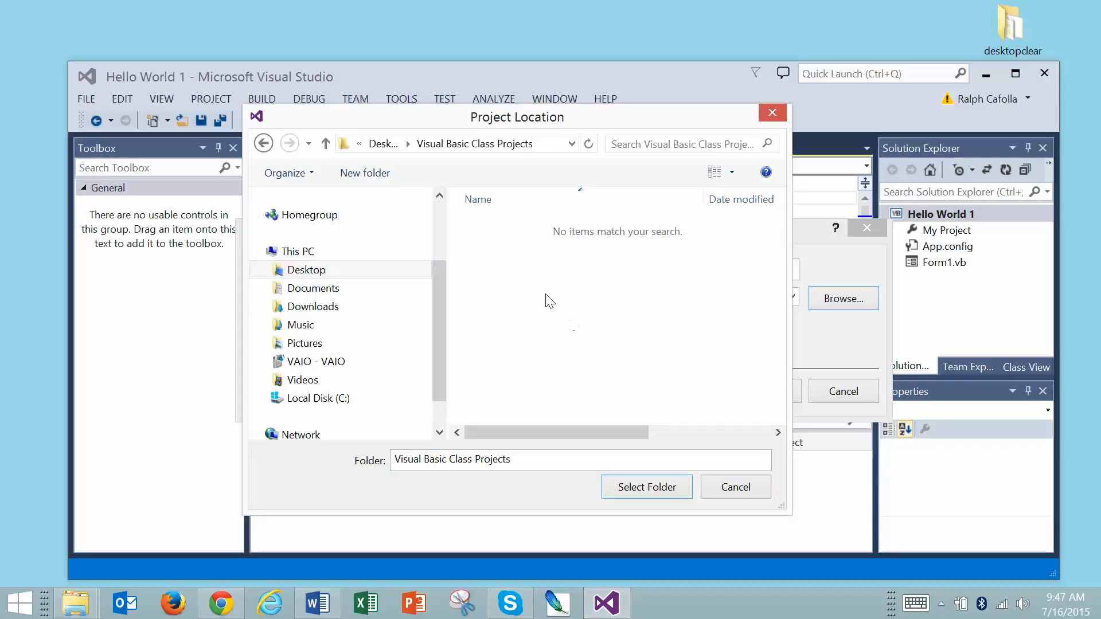
mouse_move(562, 323)
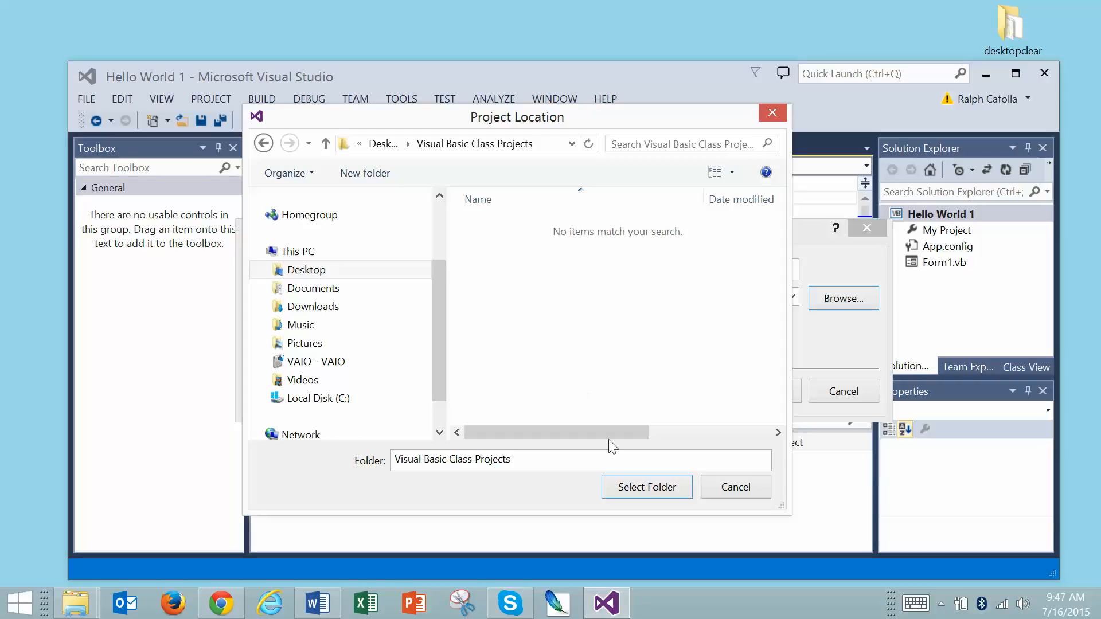
mouse_move(647, 486)
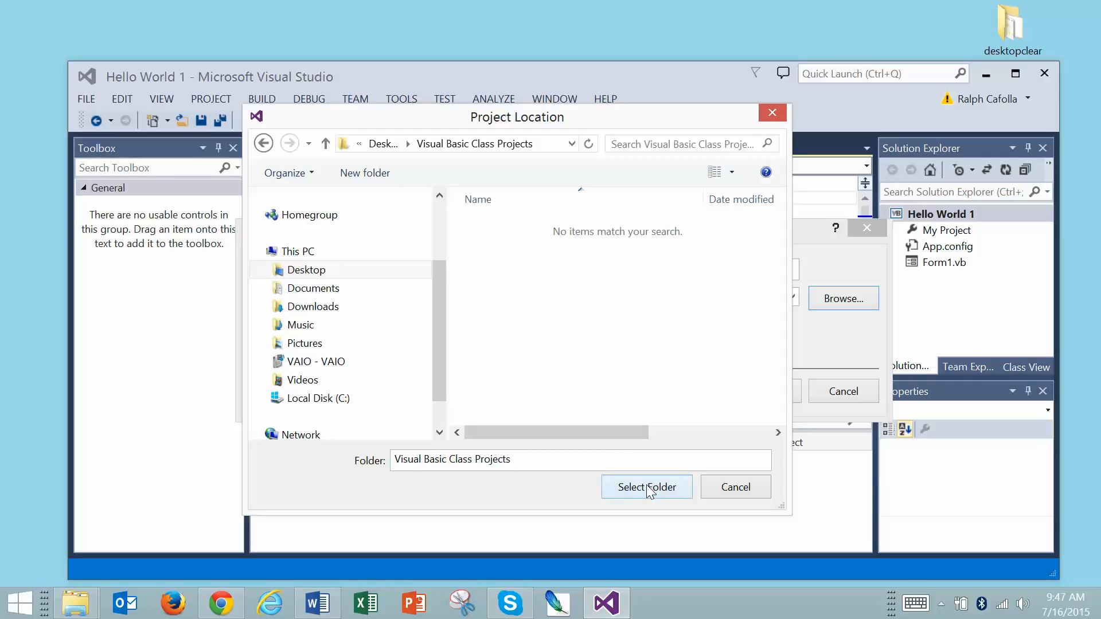
left_click(646, 486)
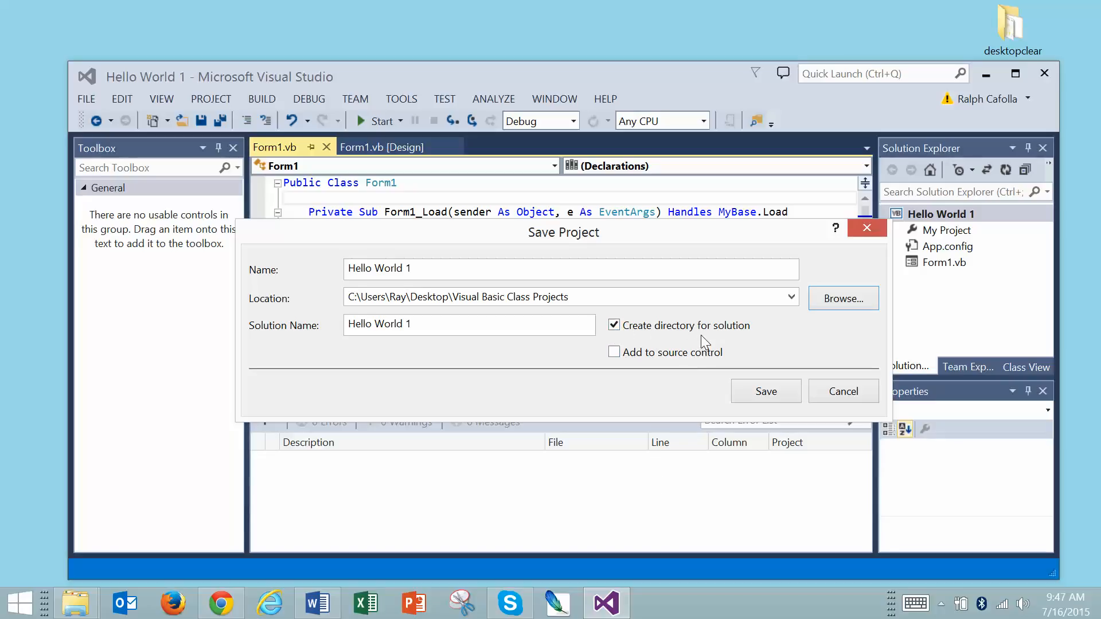
mouse_move(695, 340)
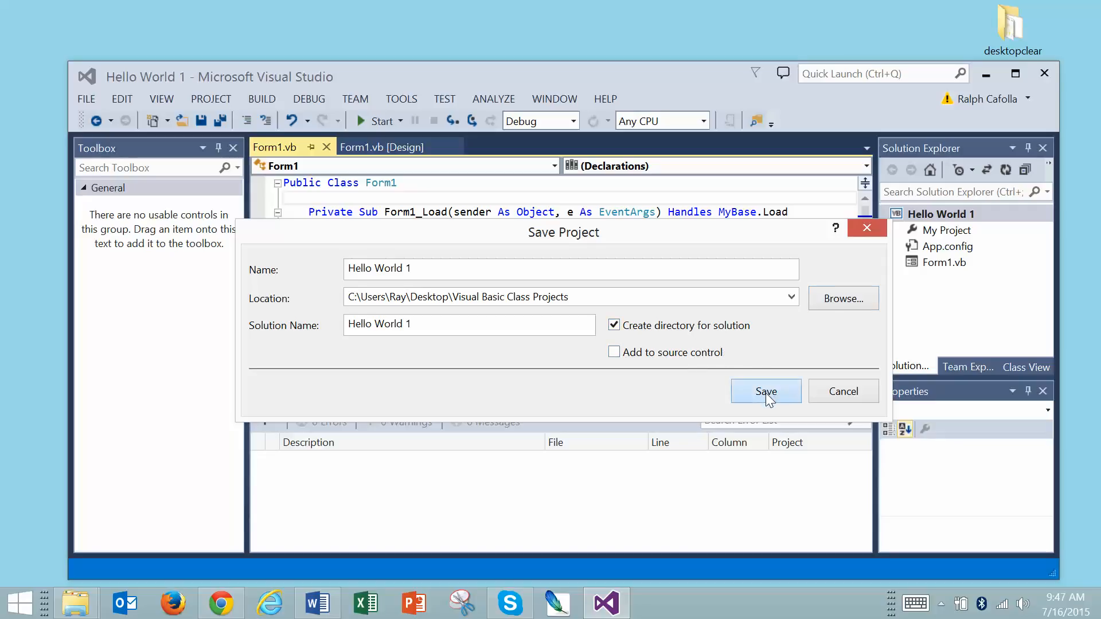
Confirm the Save Project dialog so Hello World 1 lands in Visual Basic Class Projects.
left_click(765, 391)
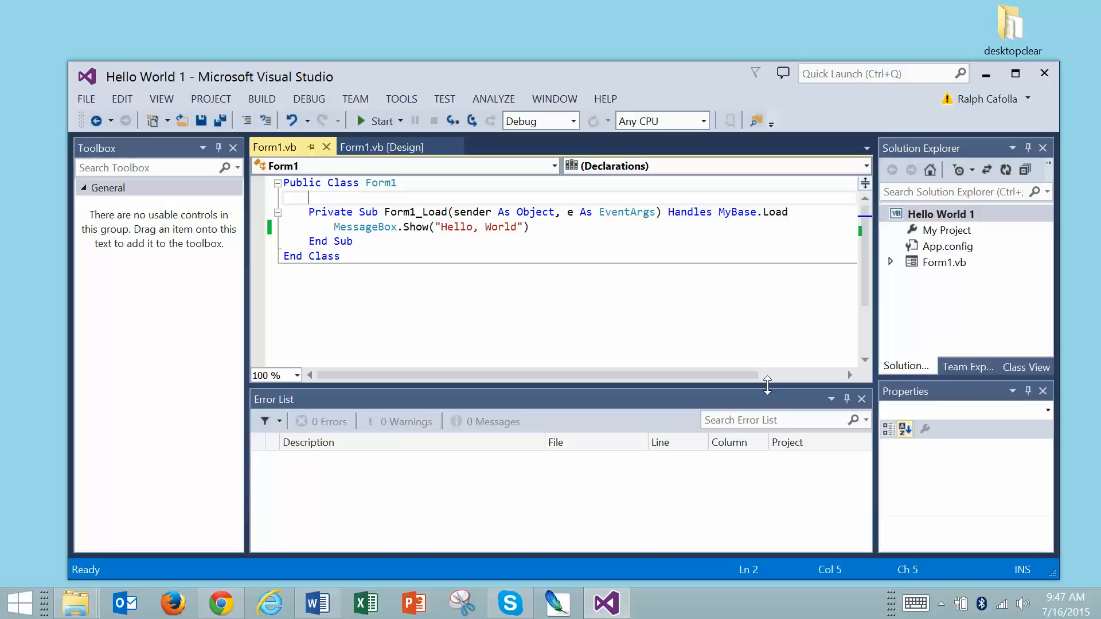
mouse_move(1044, 74)
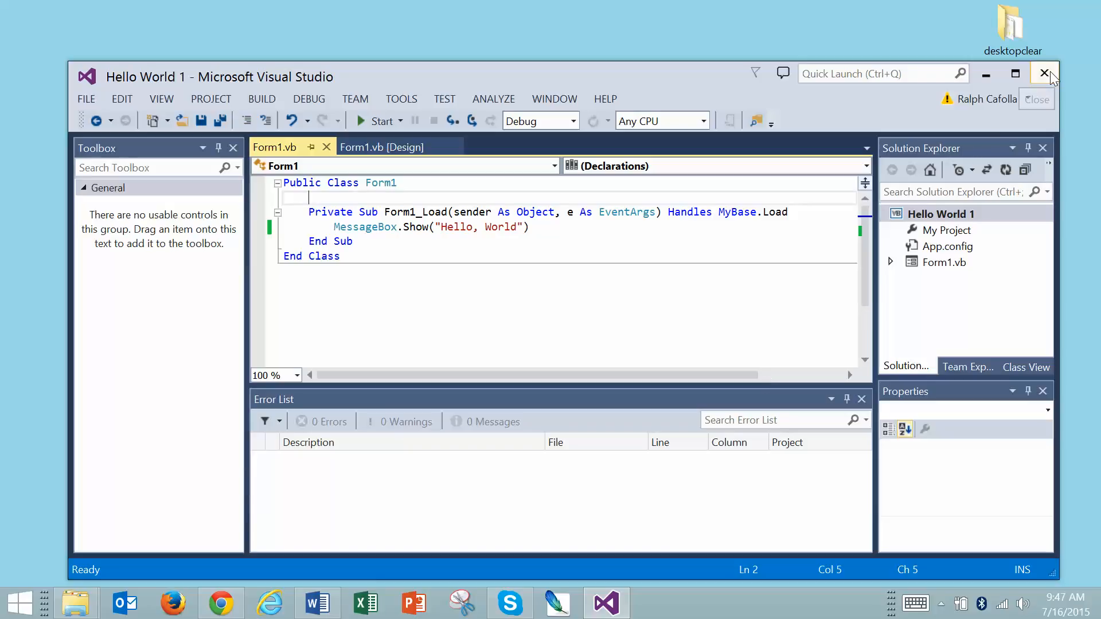
Close Visual Studio and open the Visual Basic Class Projects folder from the desktop.
left_click(1046, 74)
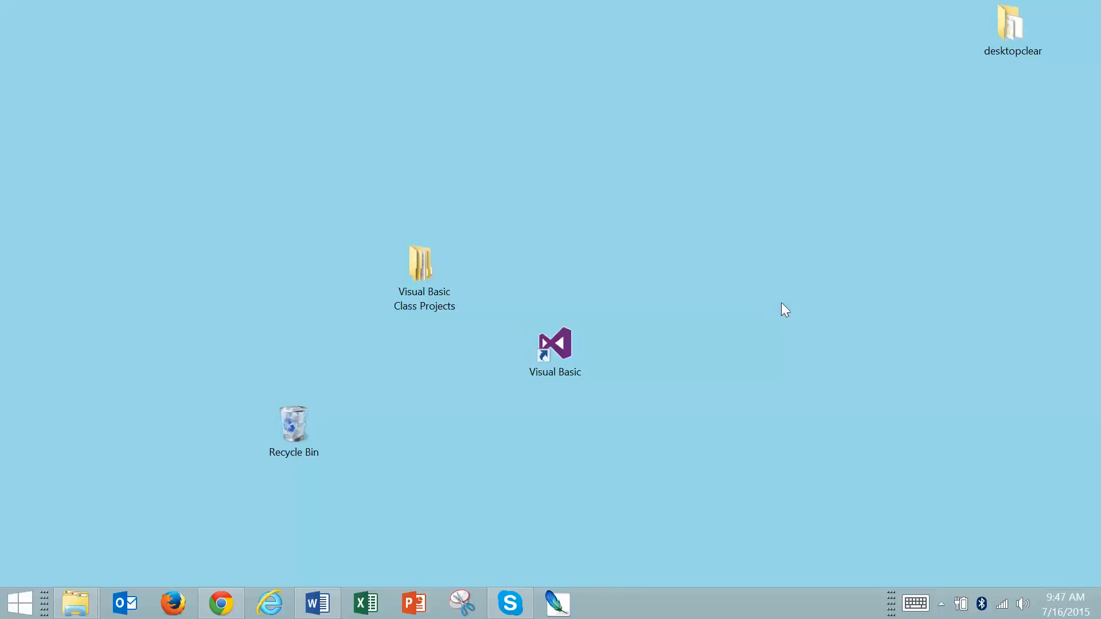
mouse_move(678, 551)
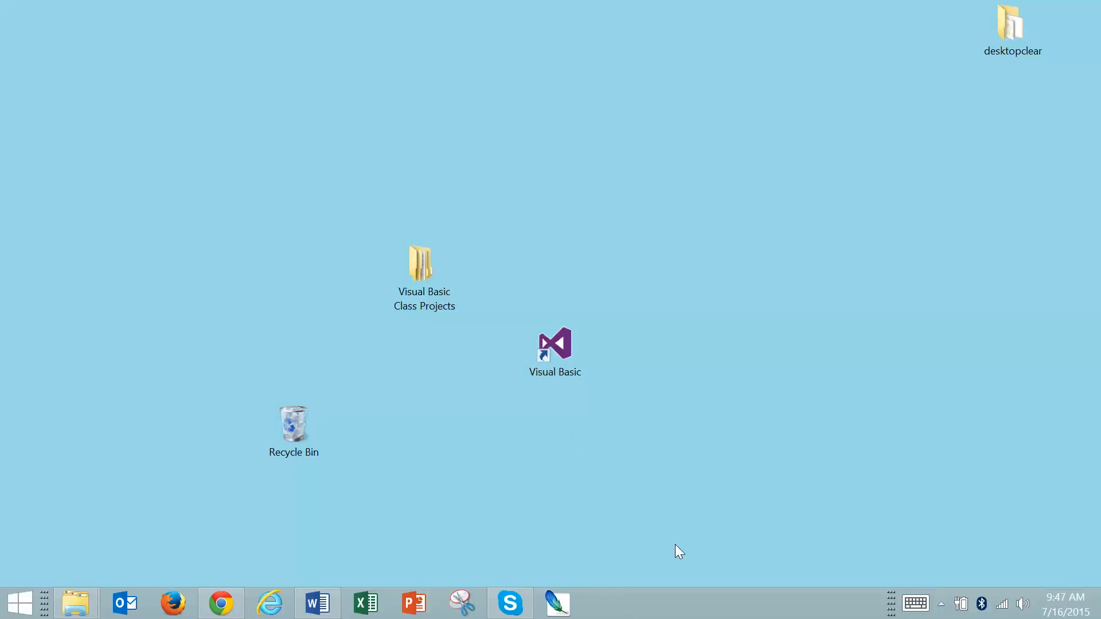
mouse_move(732, 480)
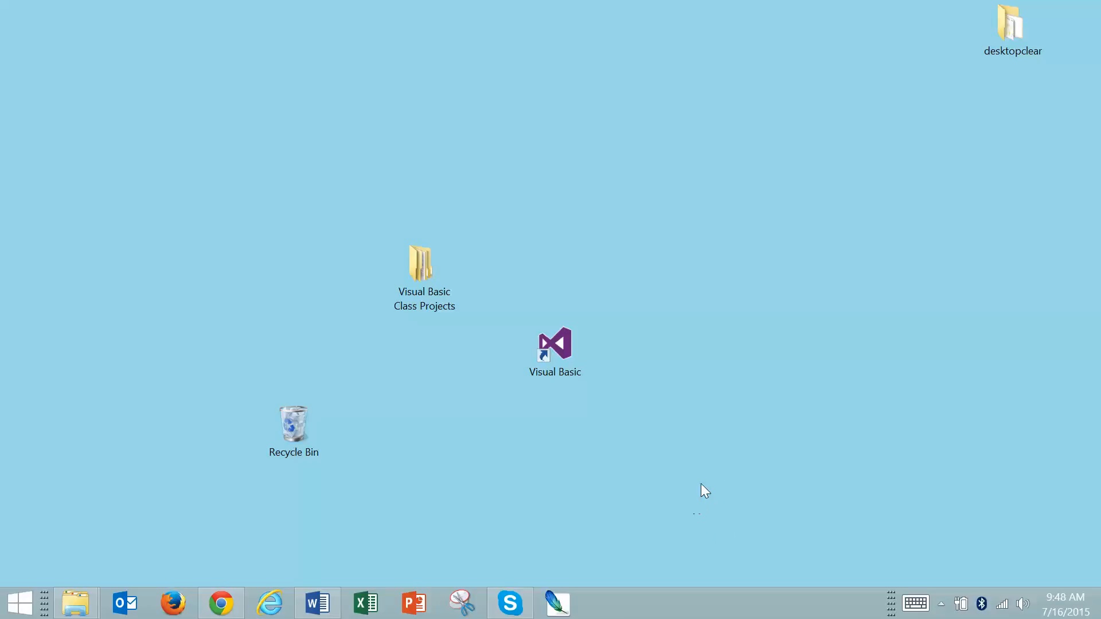
mouse_move(396, 417)
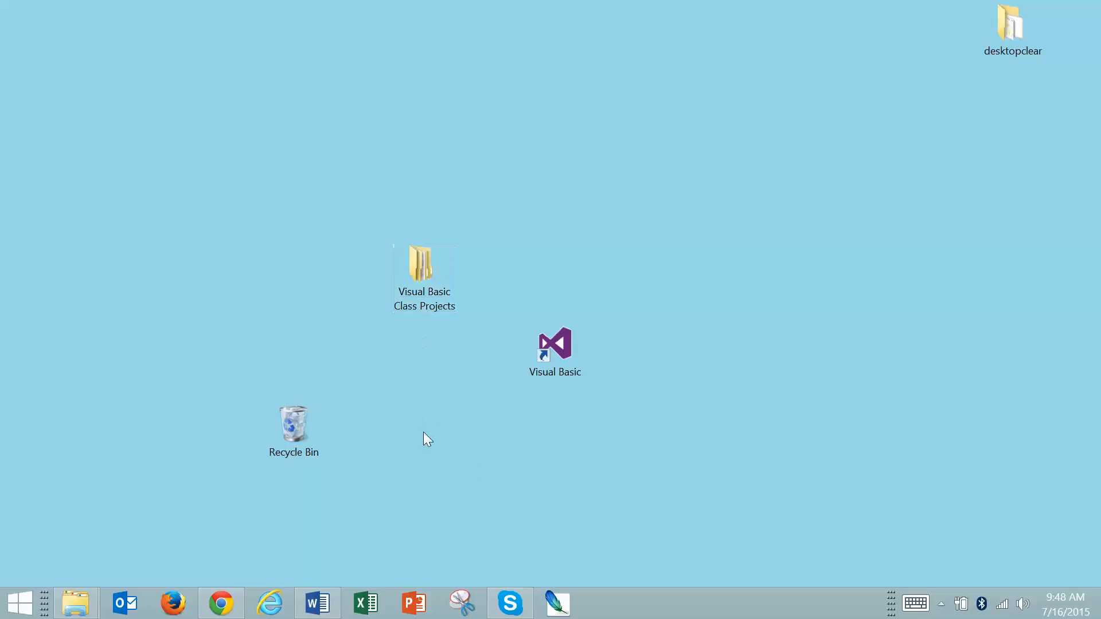
left_click(411, 251)
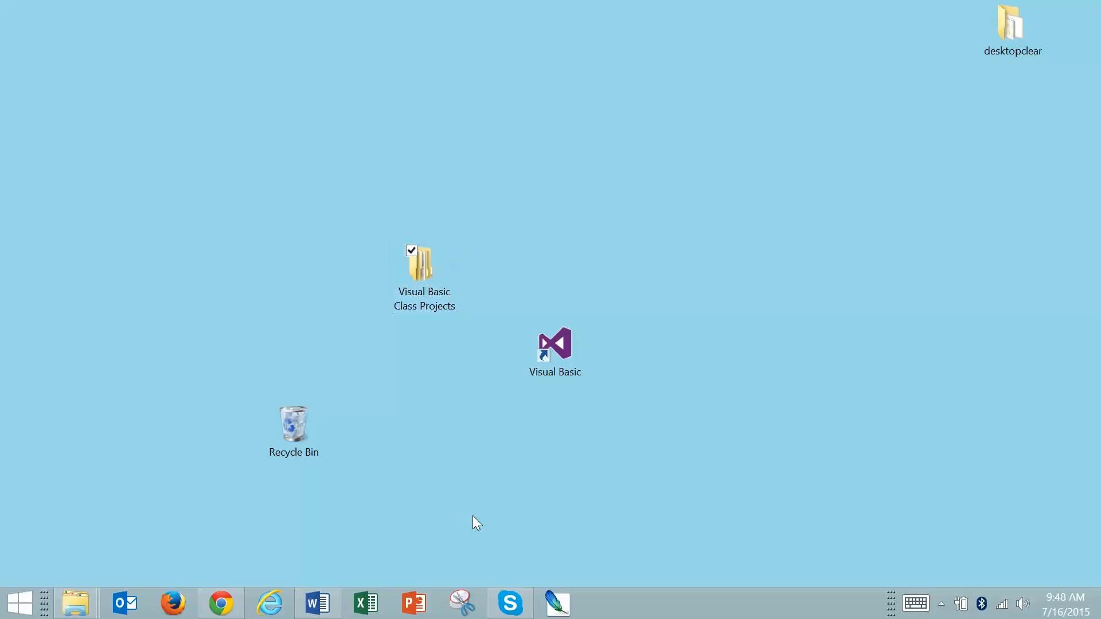
double_click(424, 265)
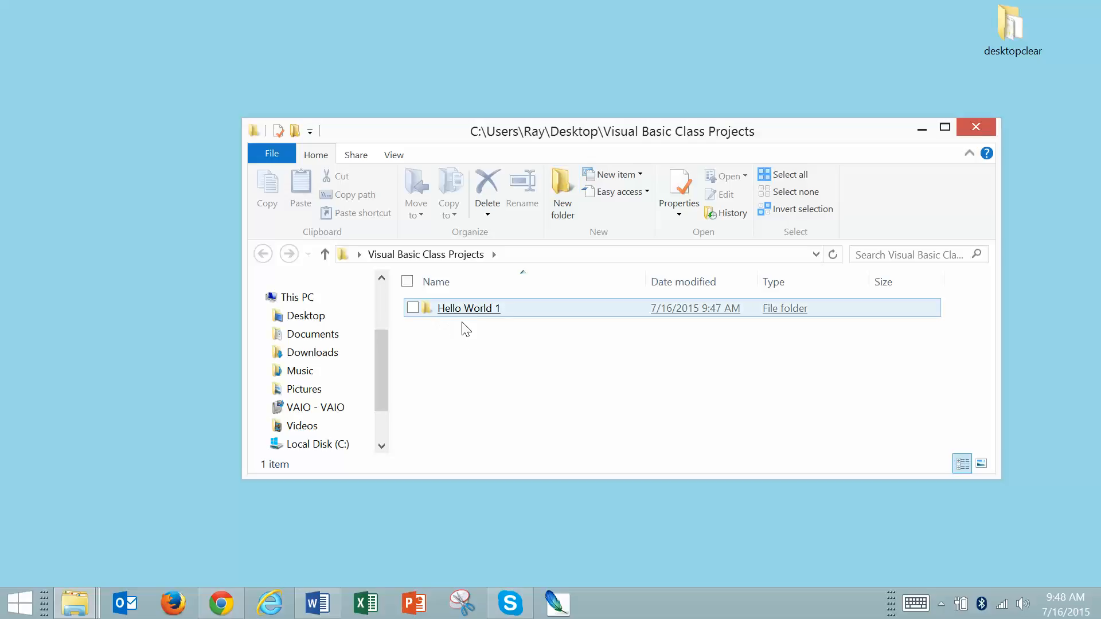
left_click(468, 307)
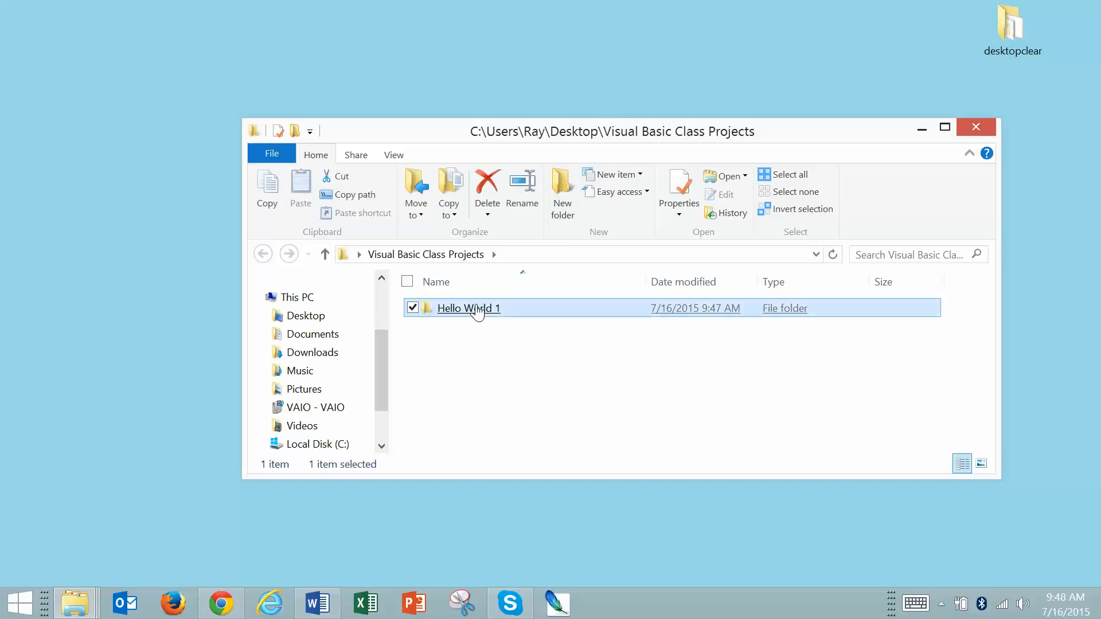
double_click(469, 308)
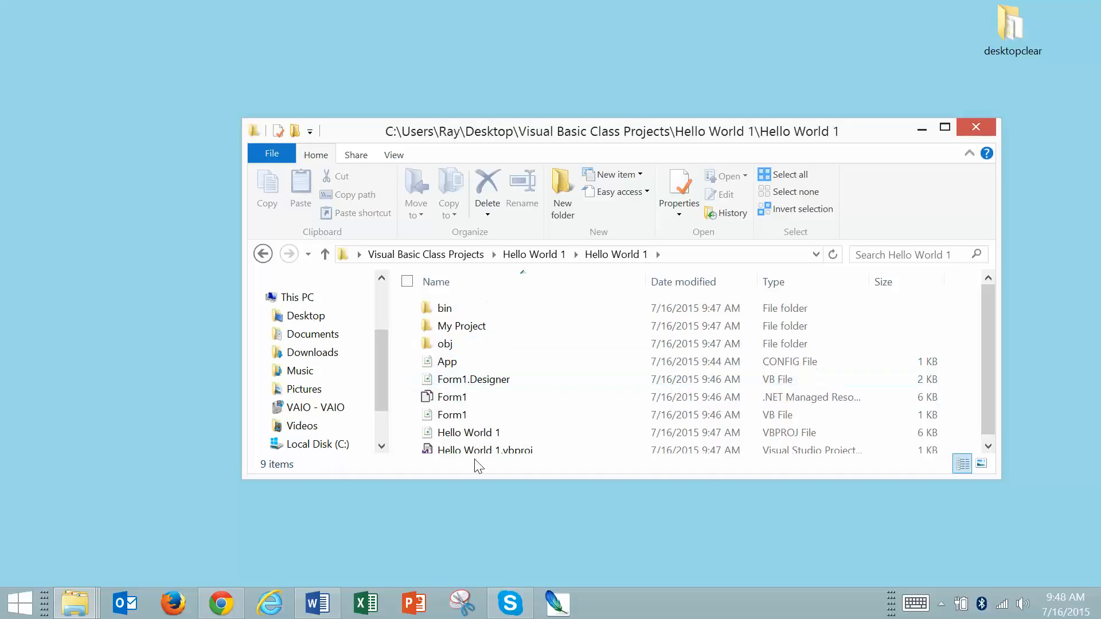
double_click(444, 308)
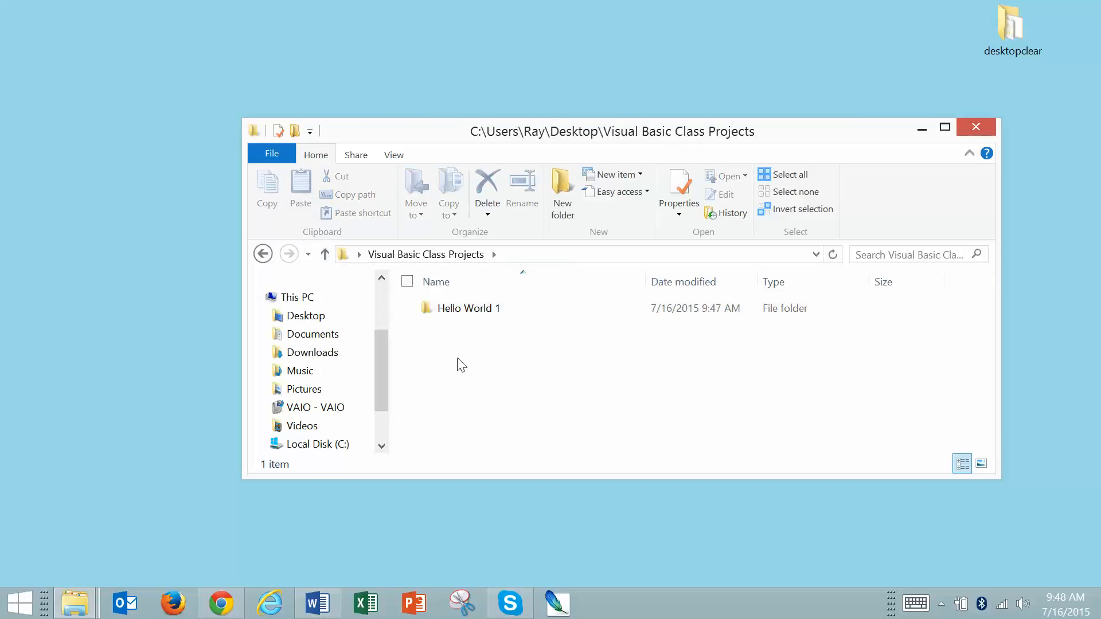
left_click(305, 315)
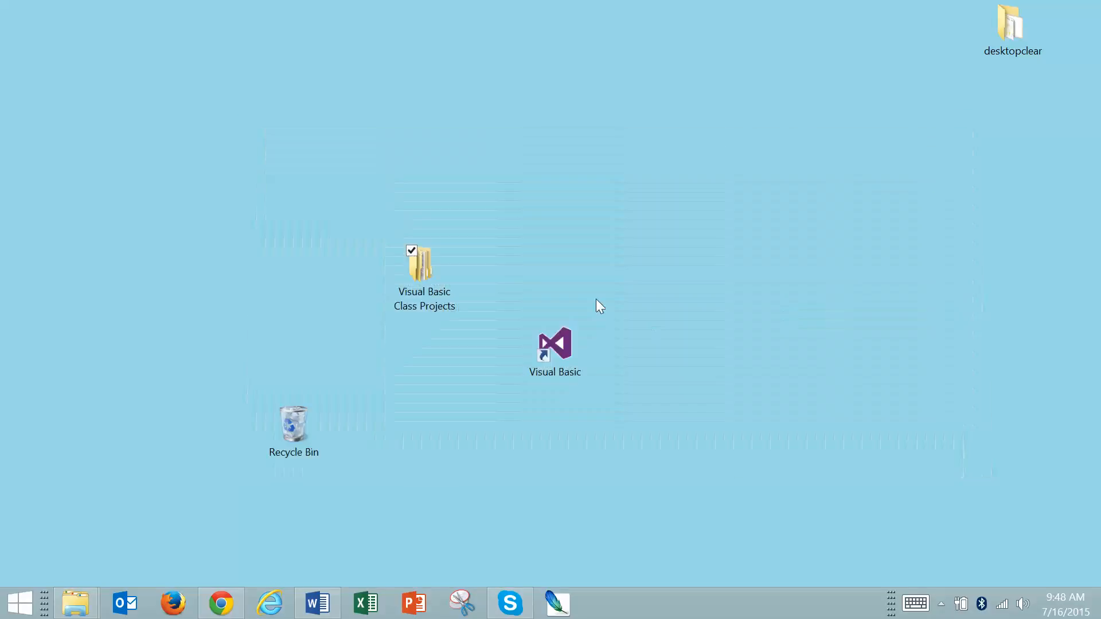
double_click(424, 268)
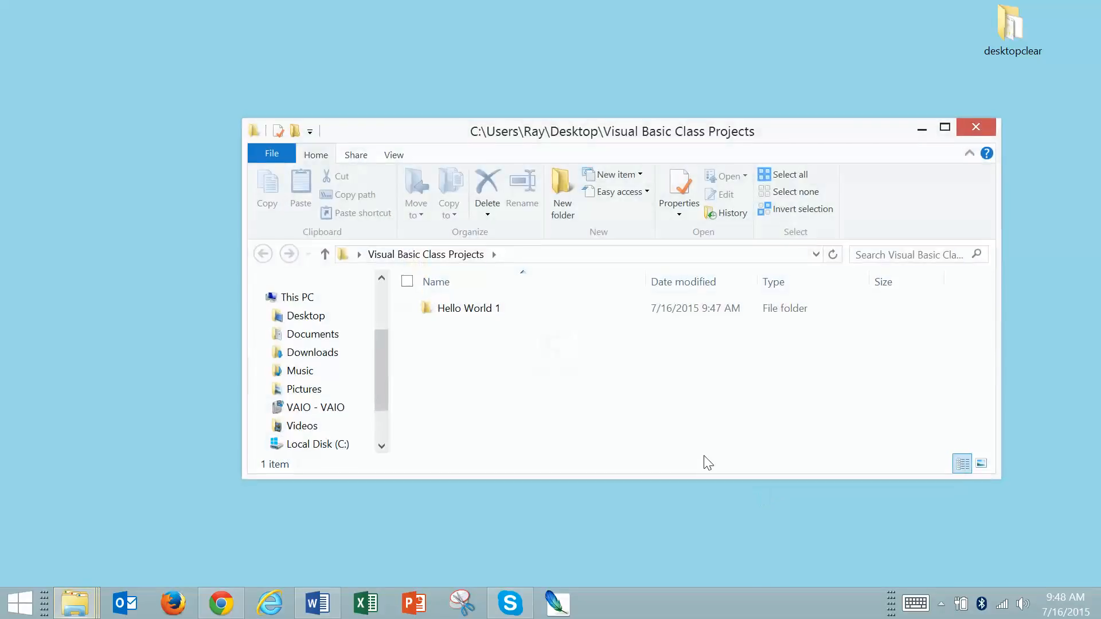
mouse_move(458, 358)
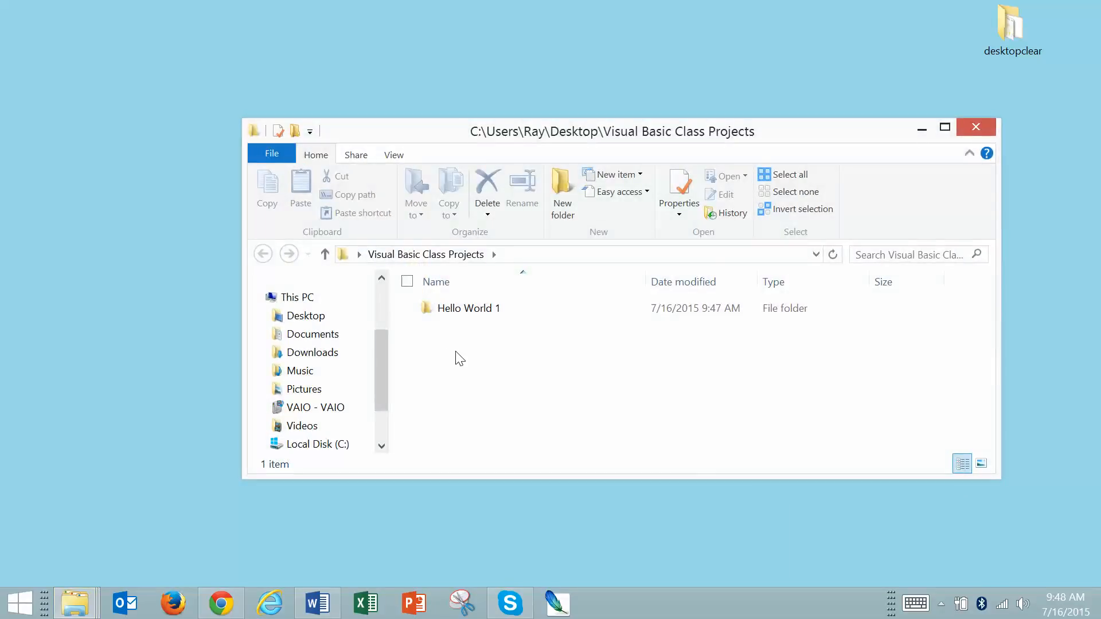
mouse_move(469, 386)
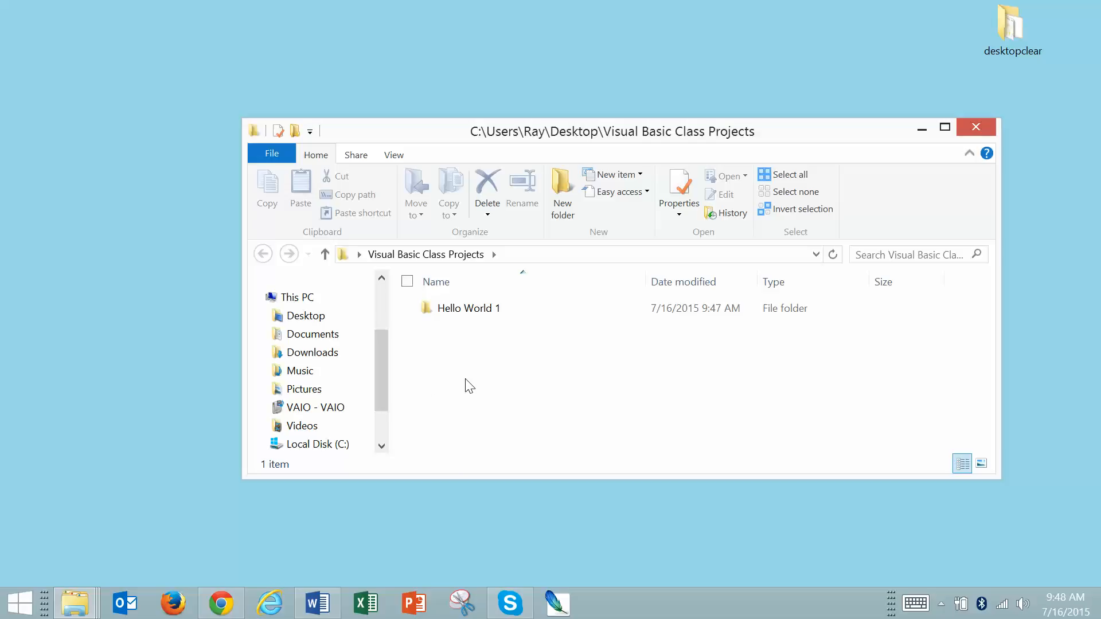
mouse_move(493, 392)
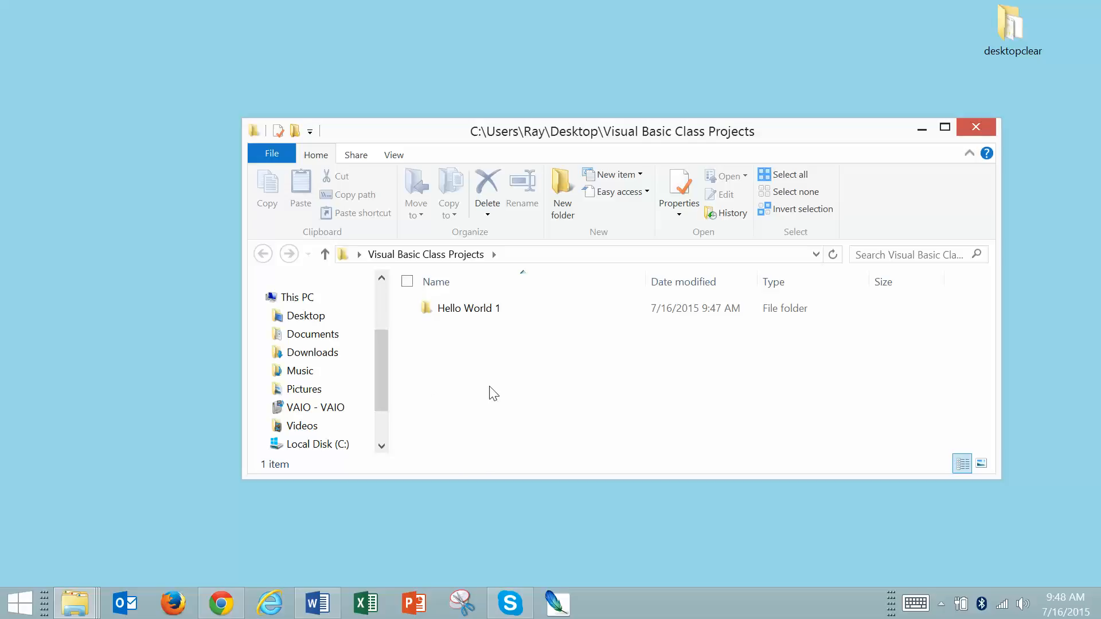
left_click(468, 307)
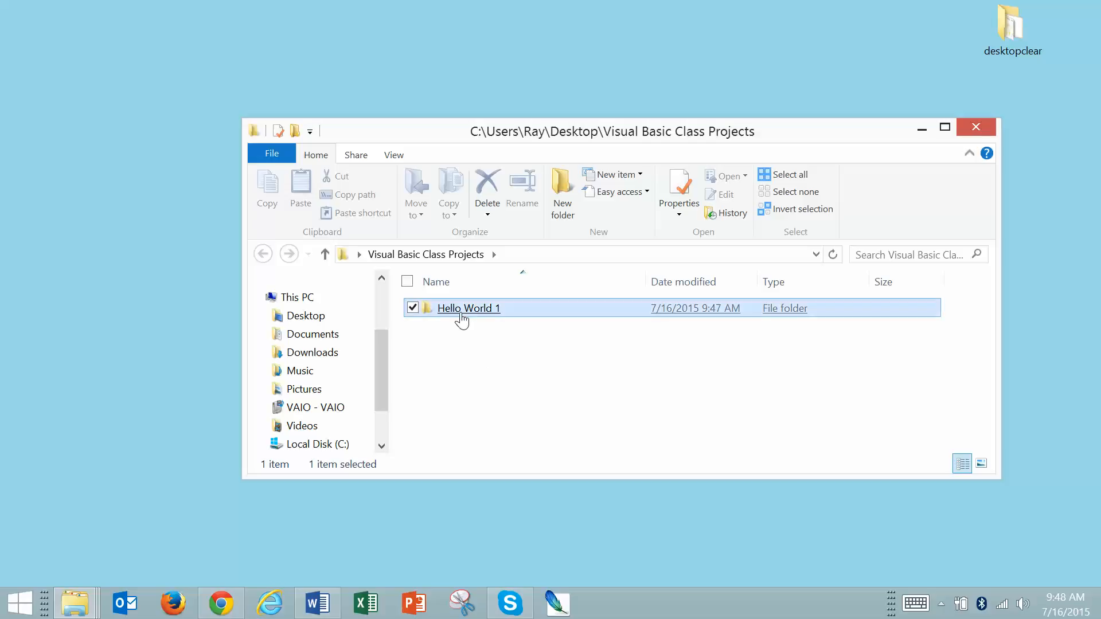
Send Hello World 1 to a compressed (zipped) folder, keeping the default archive name.
right_click(468, 307)
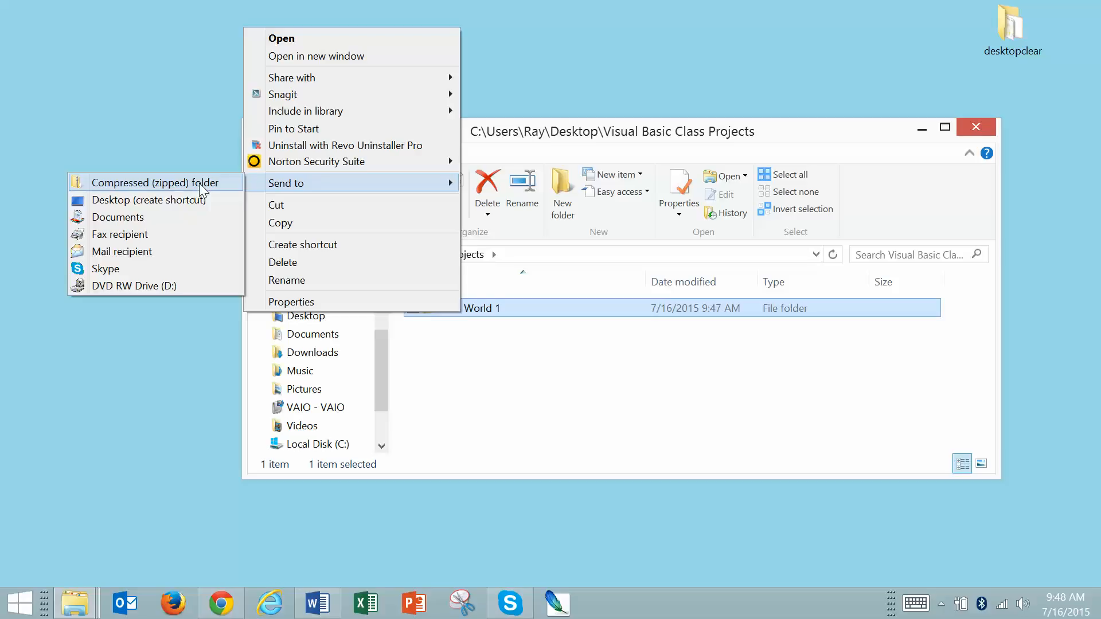
left_click(148, 182)
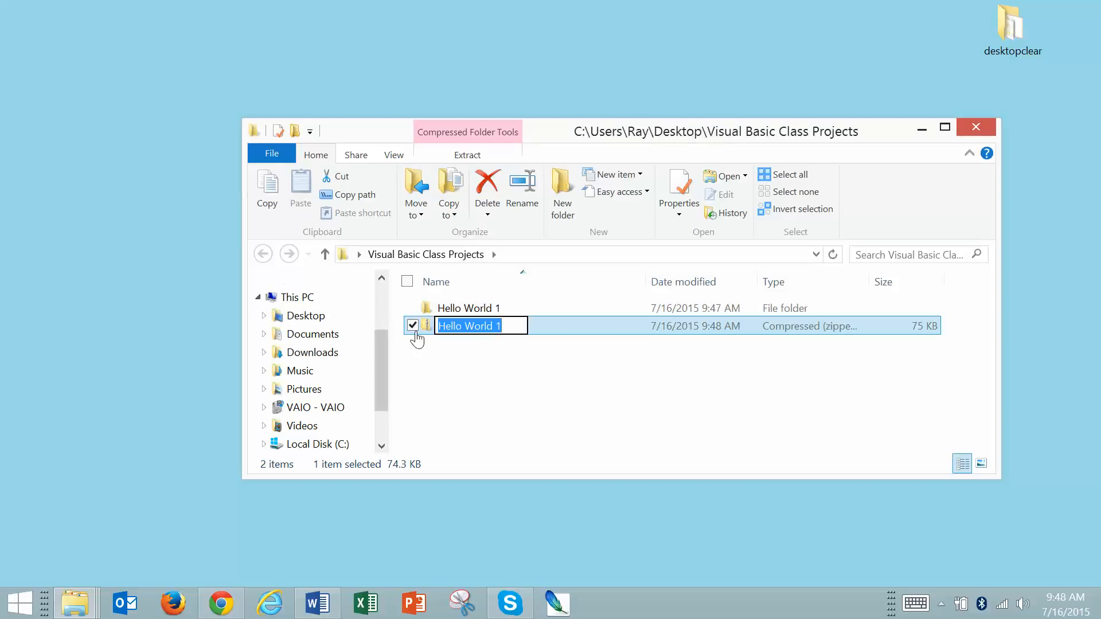
left_click(444, 388)
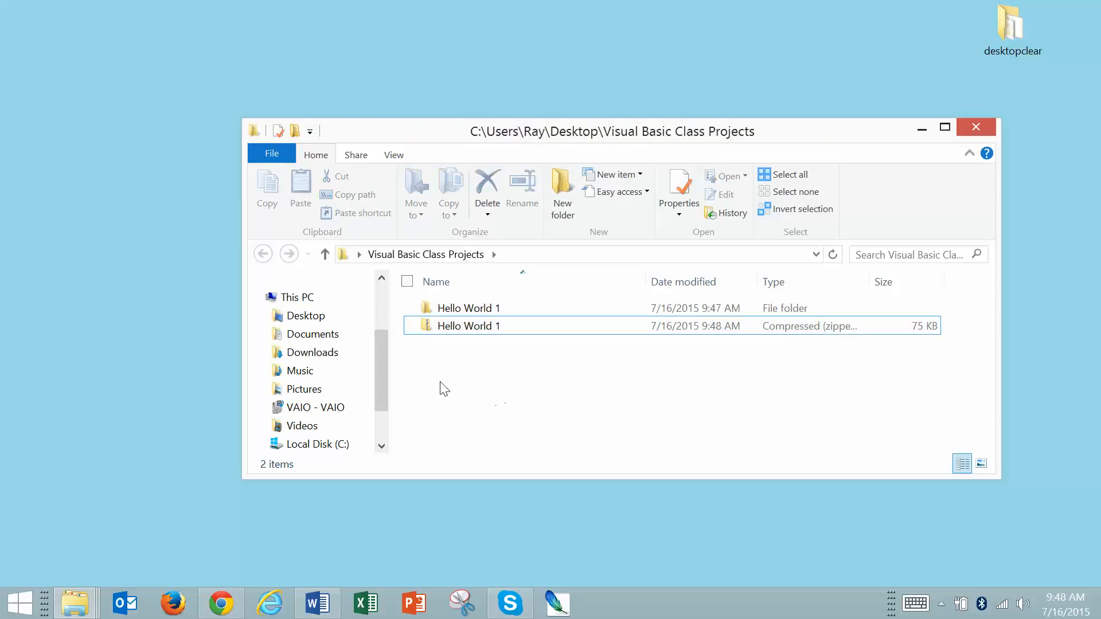
mouse_move(547, 369)
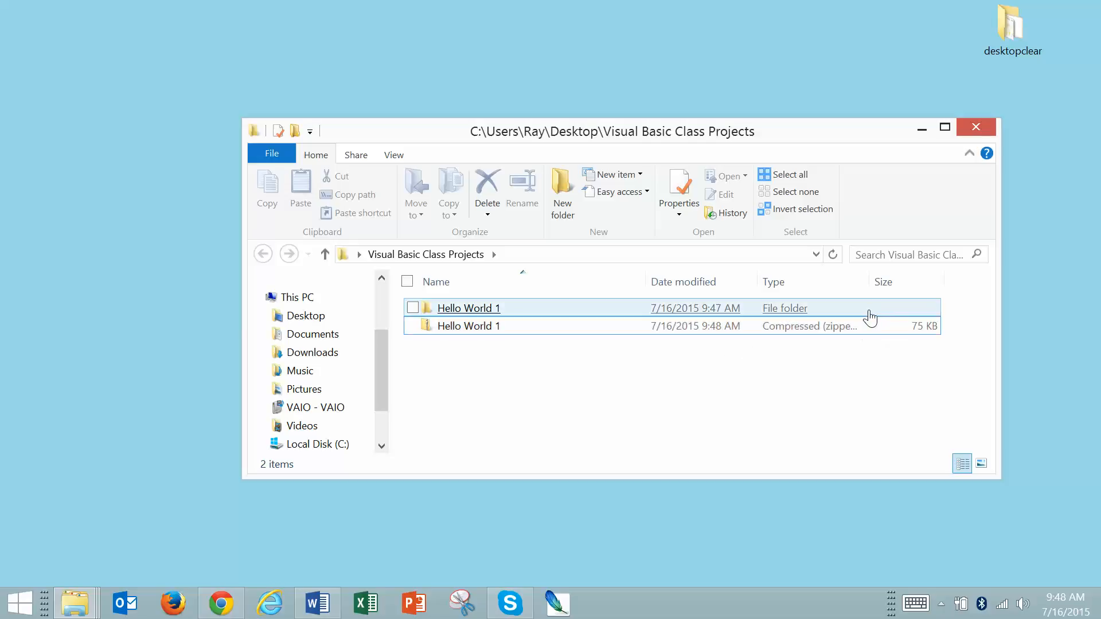
left_click(468, 326)
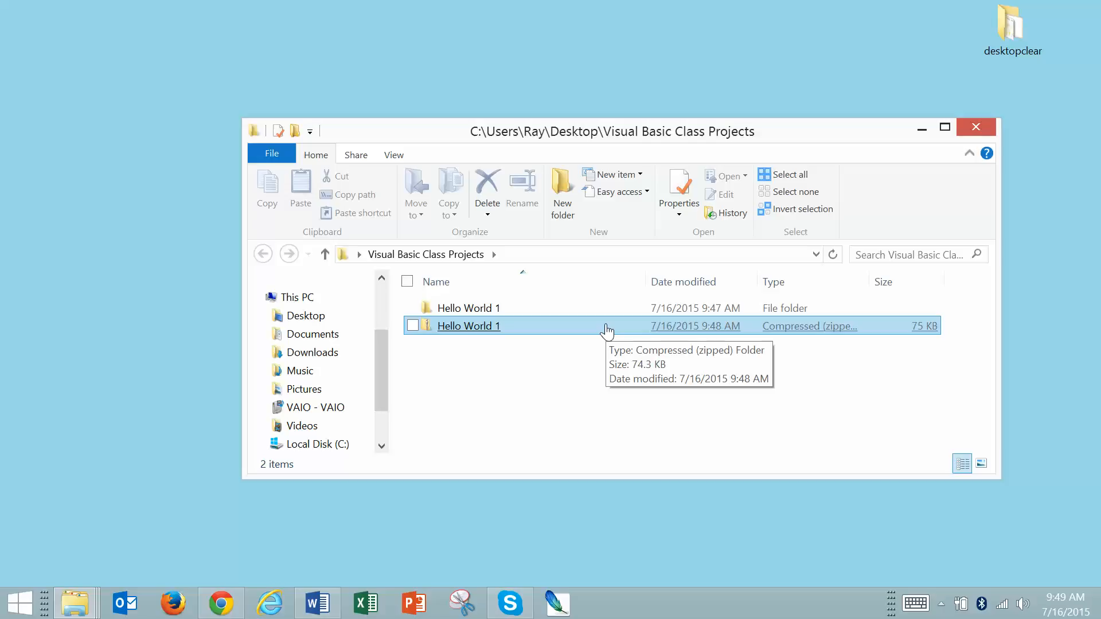
mouse_move(865, 331)
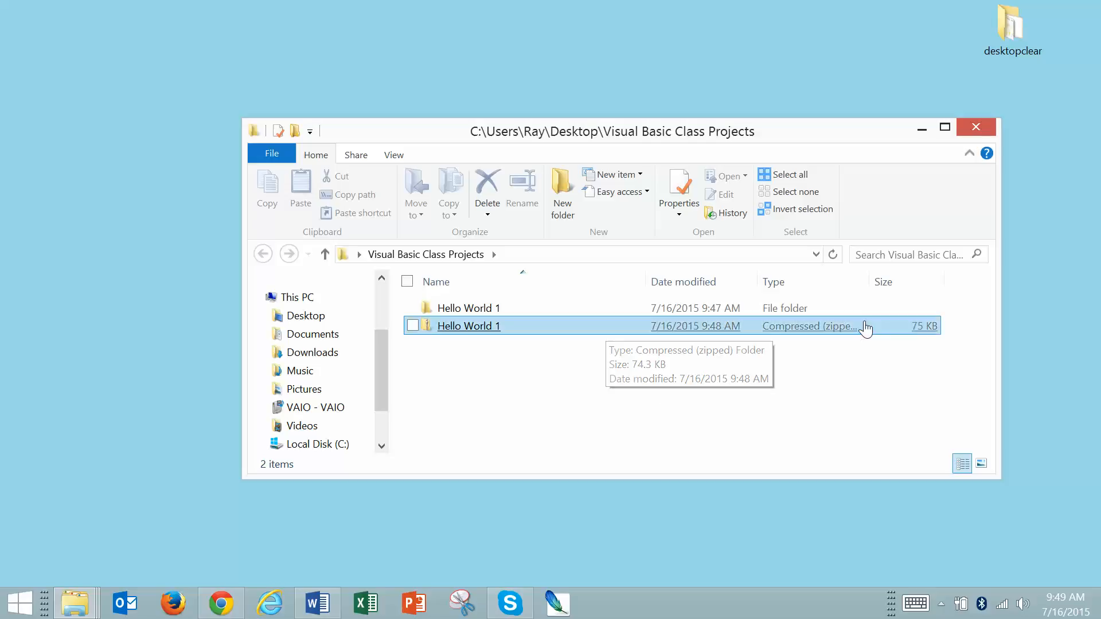